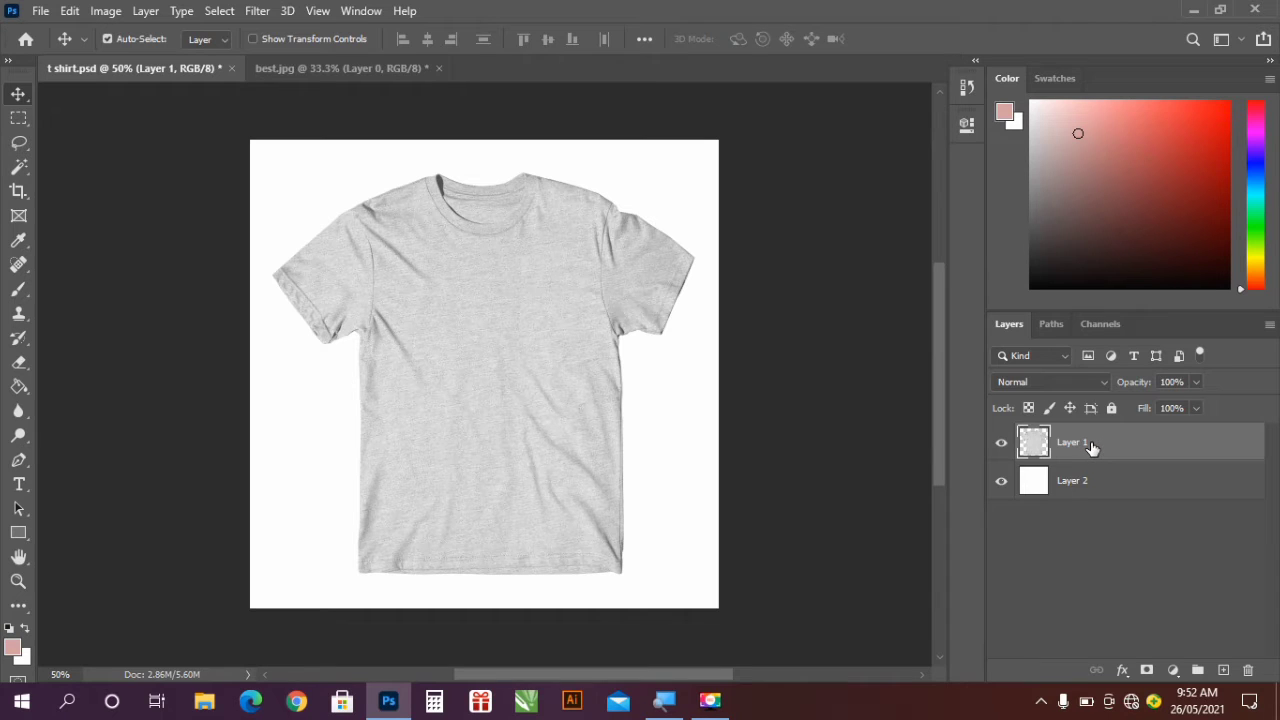
- Duplicate the shirt layer with Ctrl+J and rename the copy 'shadows'
key(Ctrl+J)
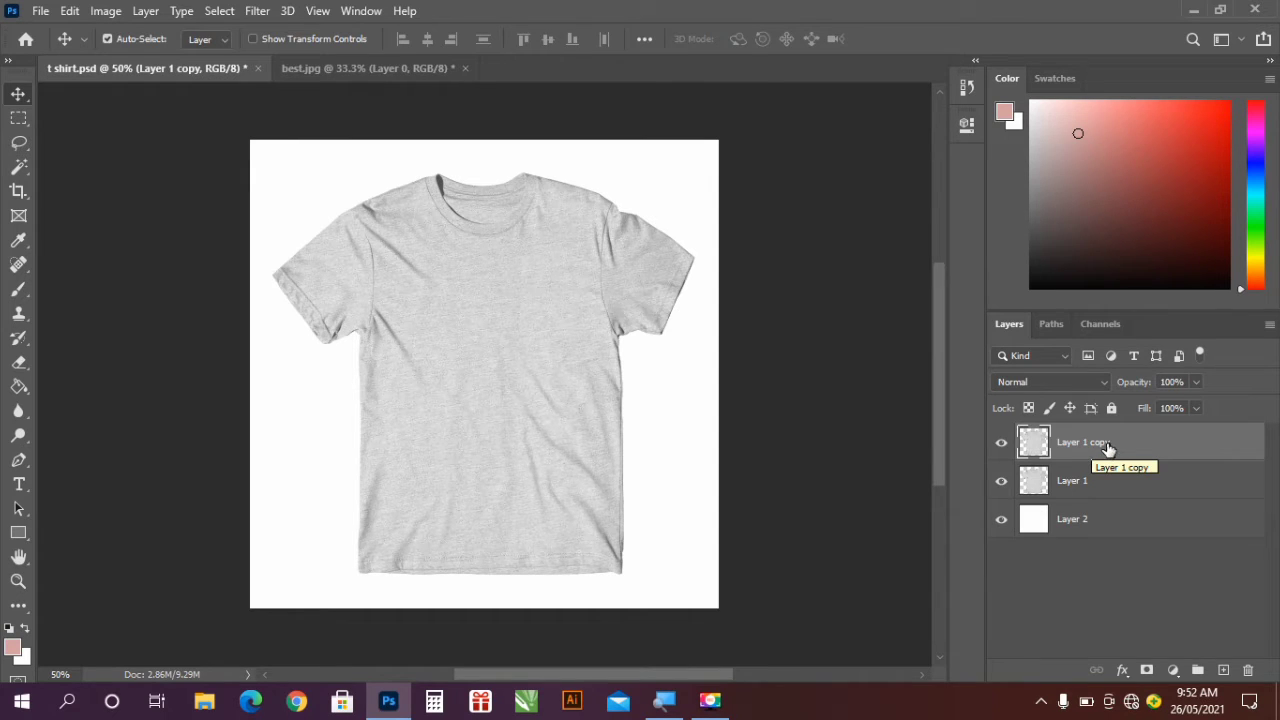
double_click(1084, 442)
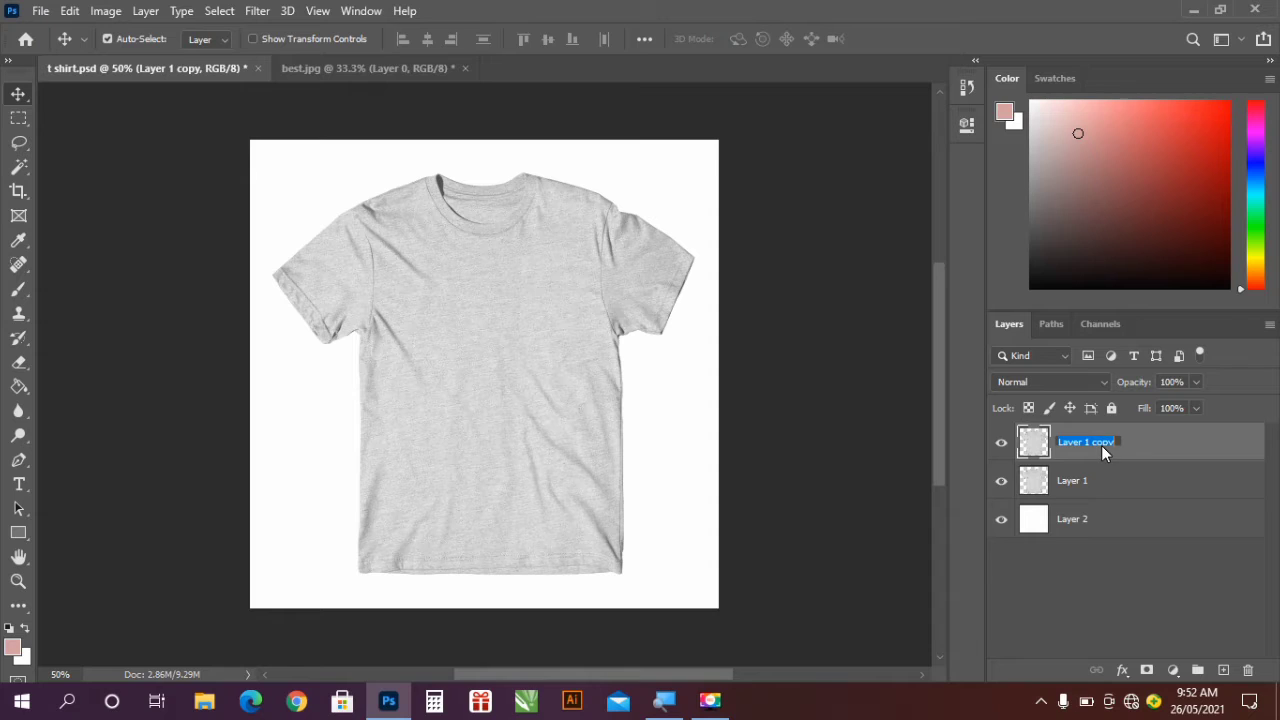
text(shado)
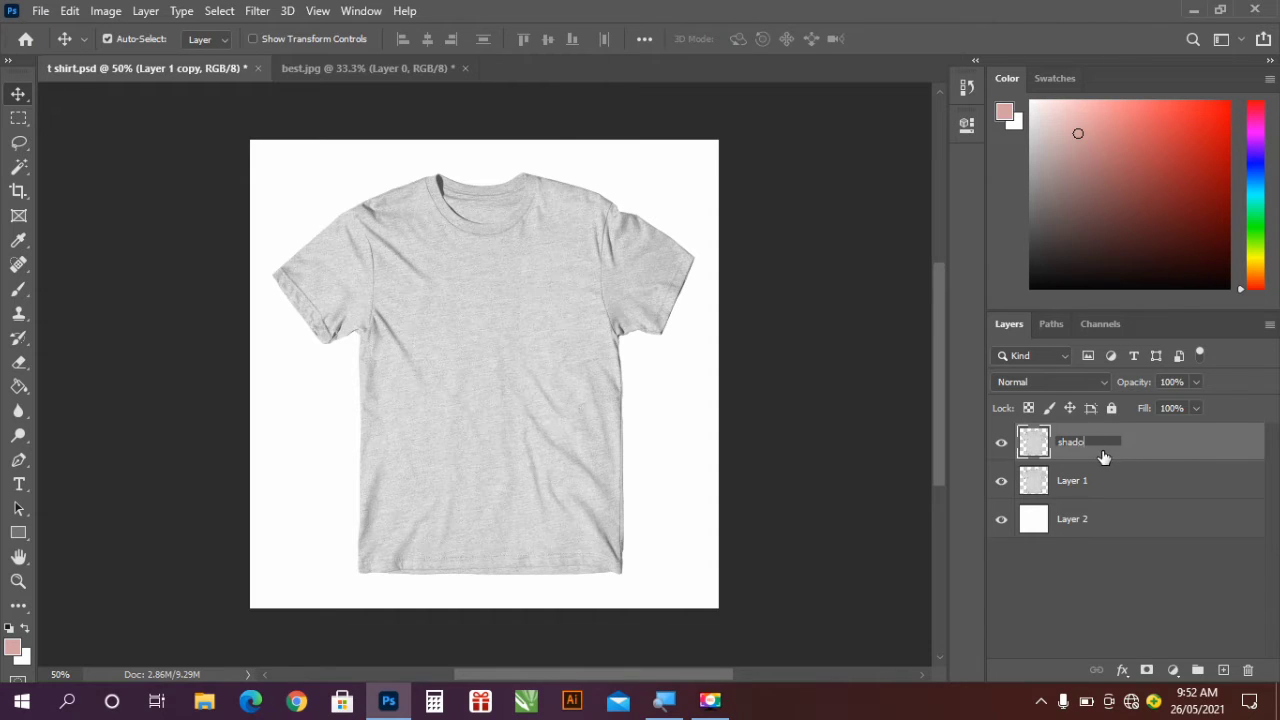
text(shadows)
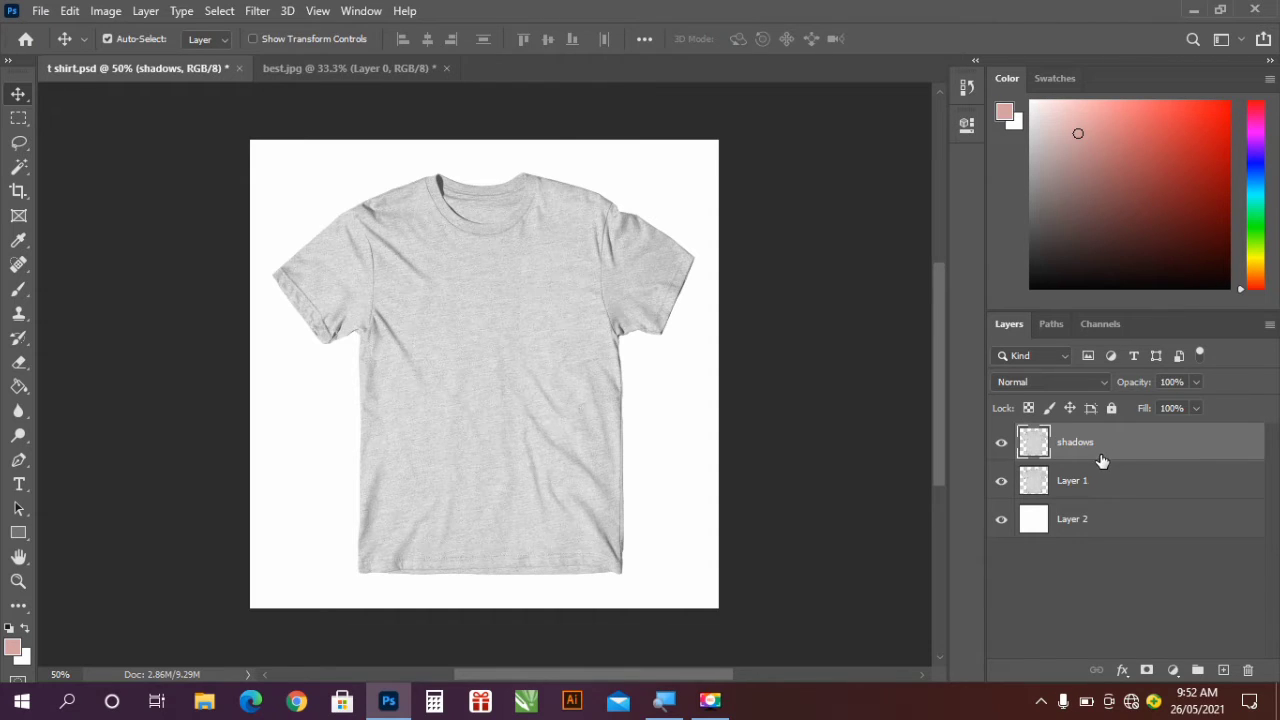
mouse_move(44, 492)
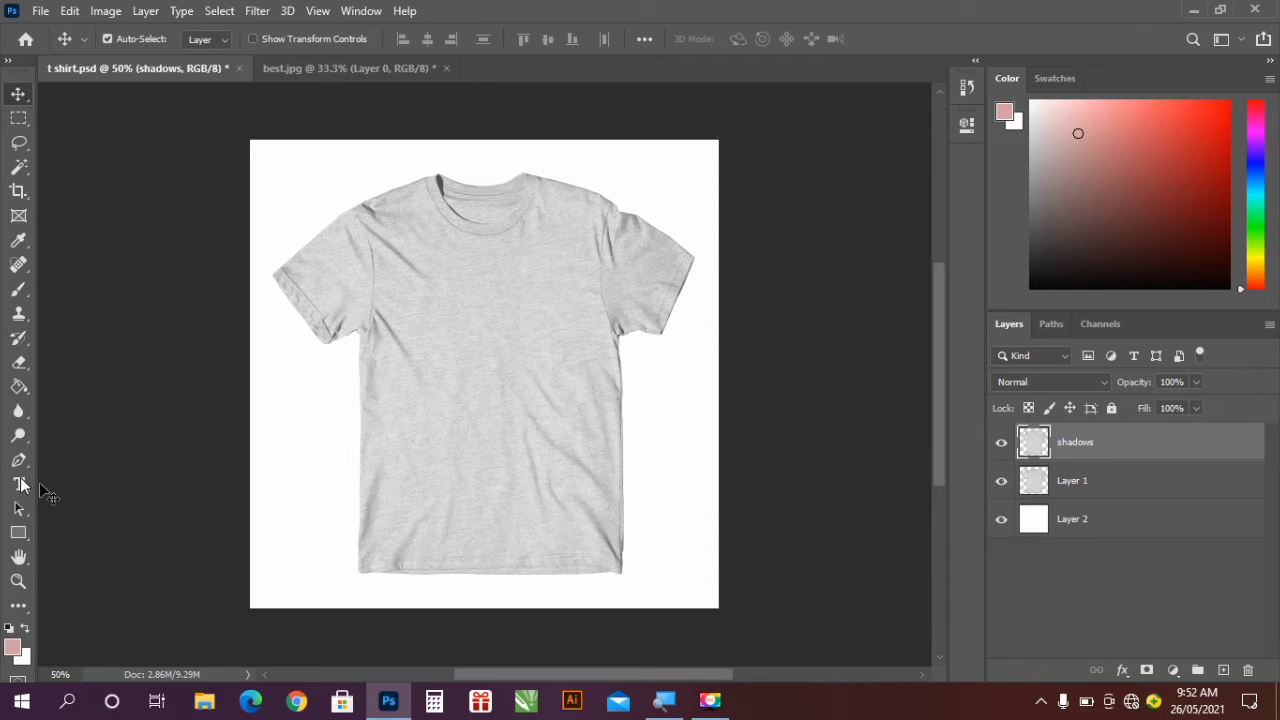
- Draw a canvas-sized rectangle shape and give it a dark red fill beneath the shadows layer
click(18, 532)
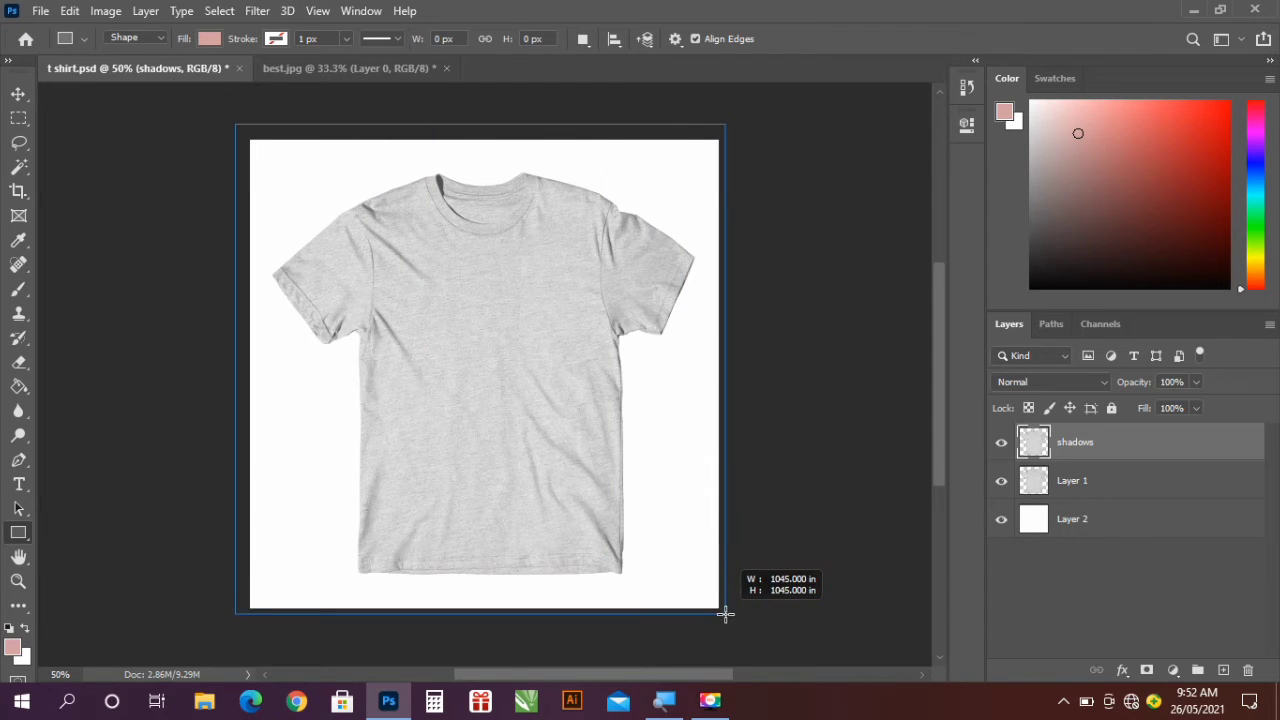
drag(236, 124, 728, 614)
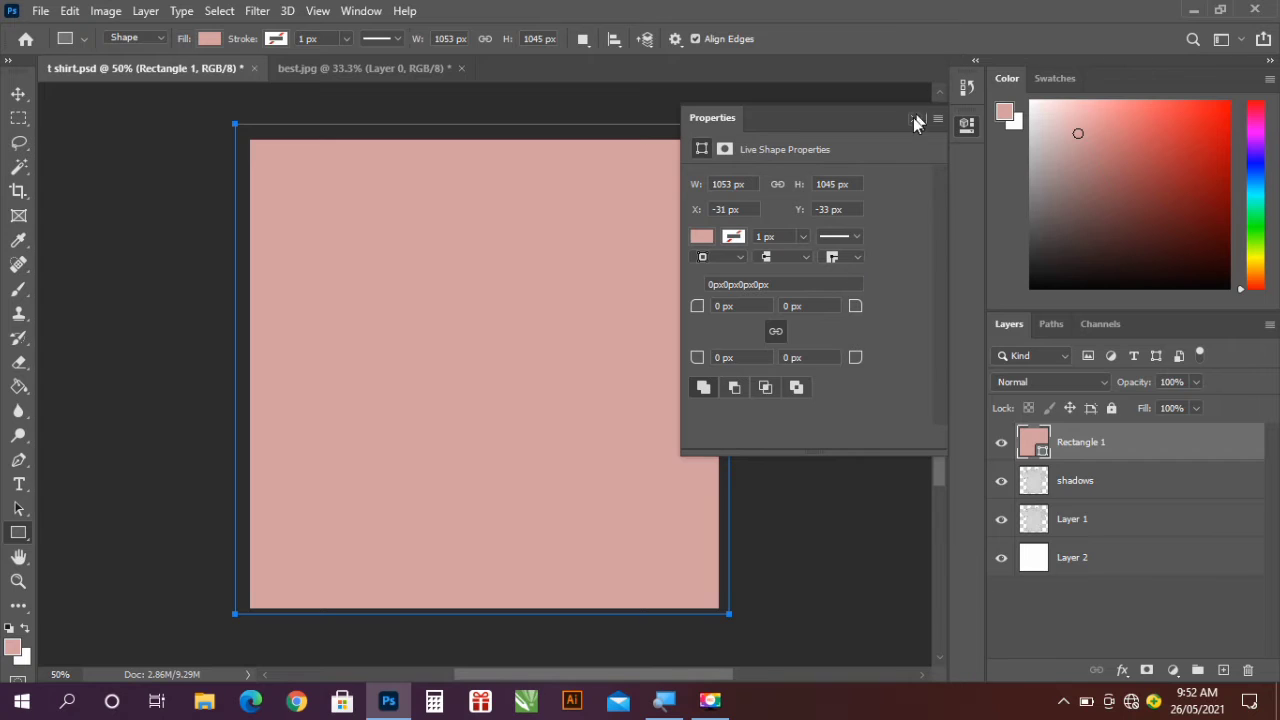
click(918, 120)
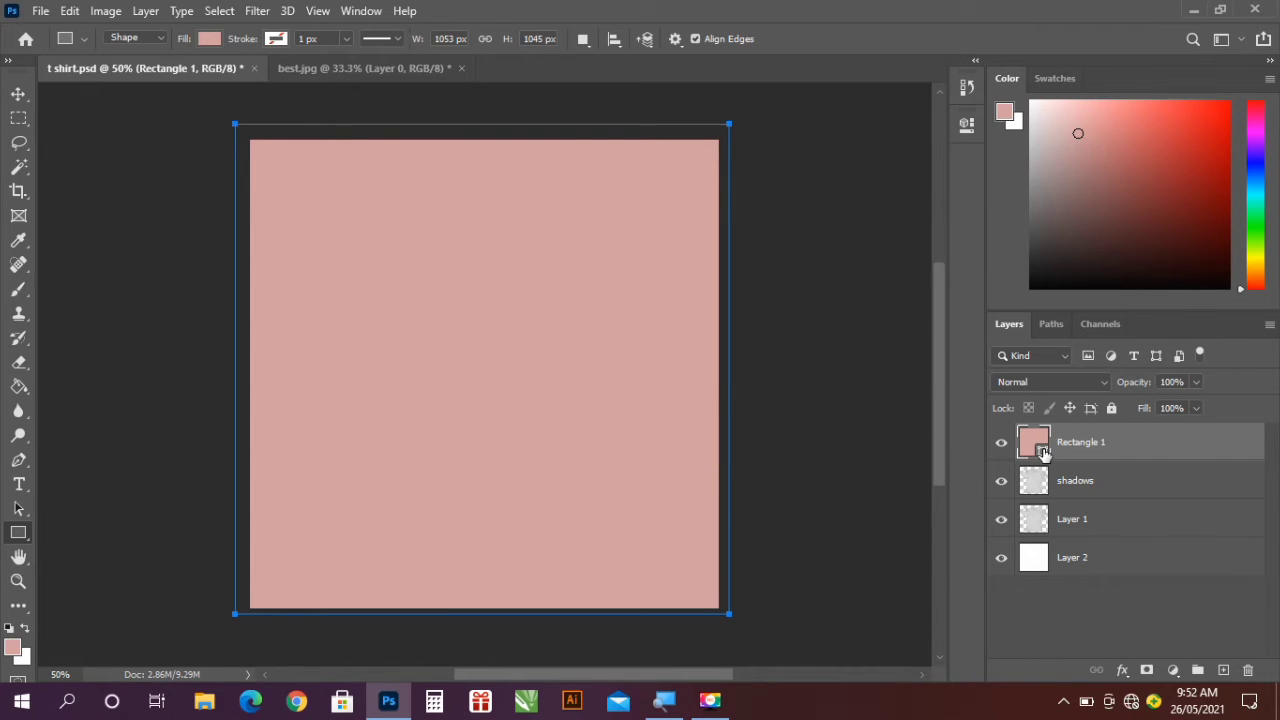
double_click(1032, 442)
text(880f0f)
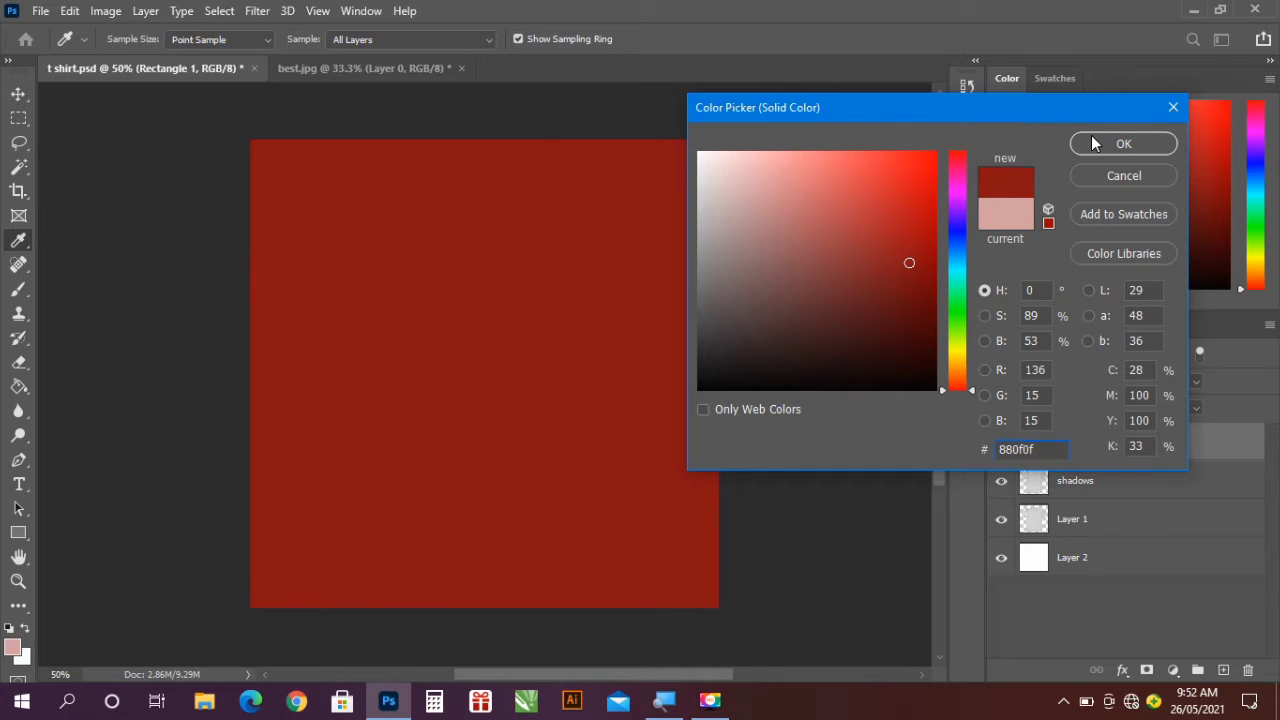
click(1122, 144)
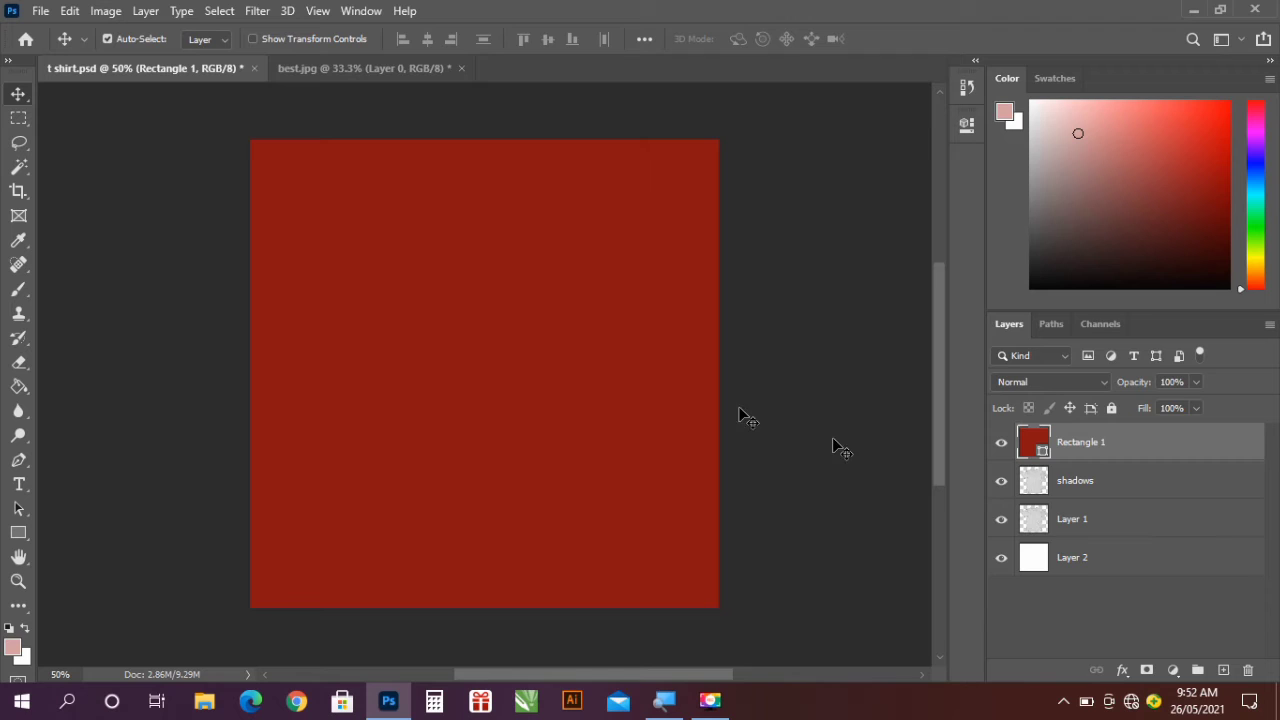
mouse_move(1088, 440)
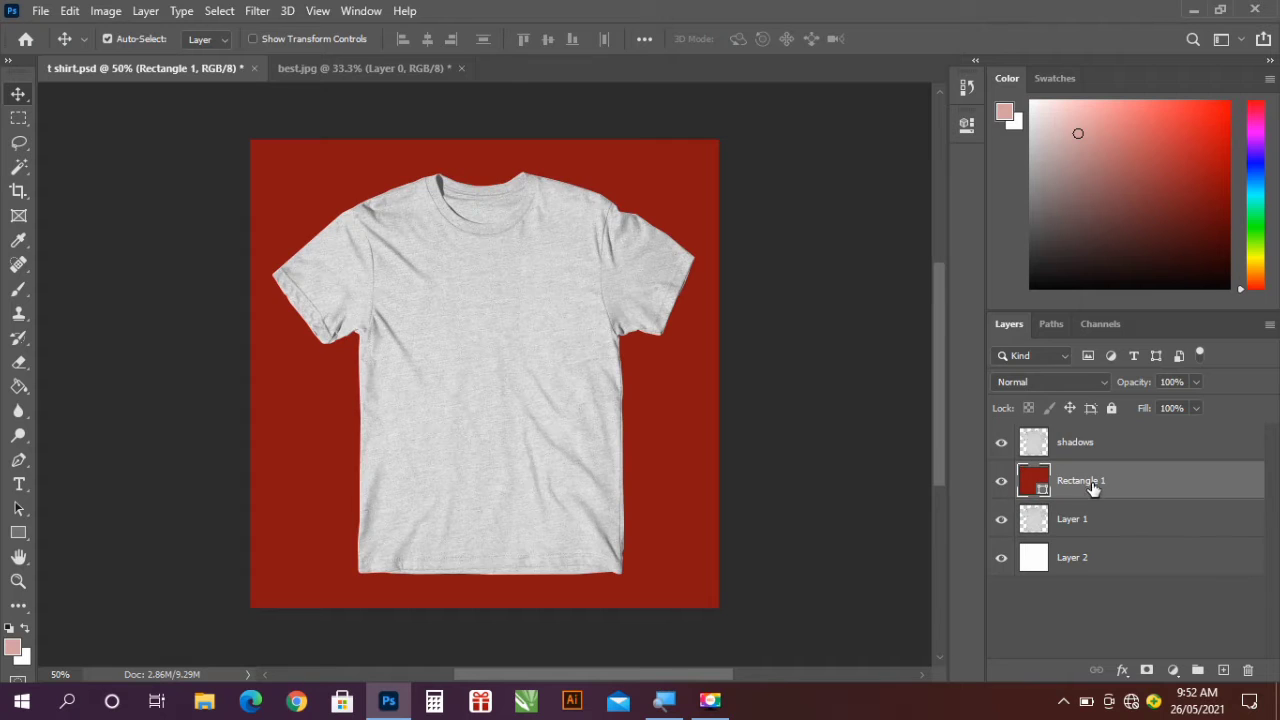
- Clip Rectangle 1 to the shirt and set the shadows layer's blend mode to Multiply
right_click(1096, 480)
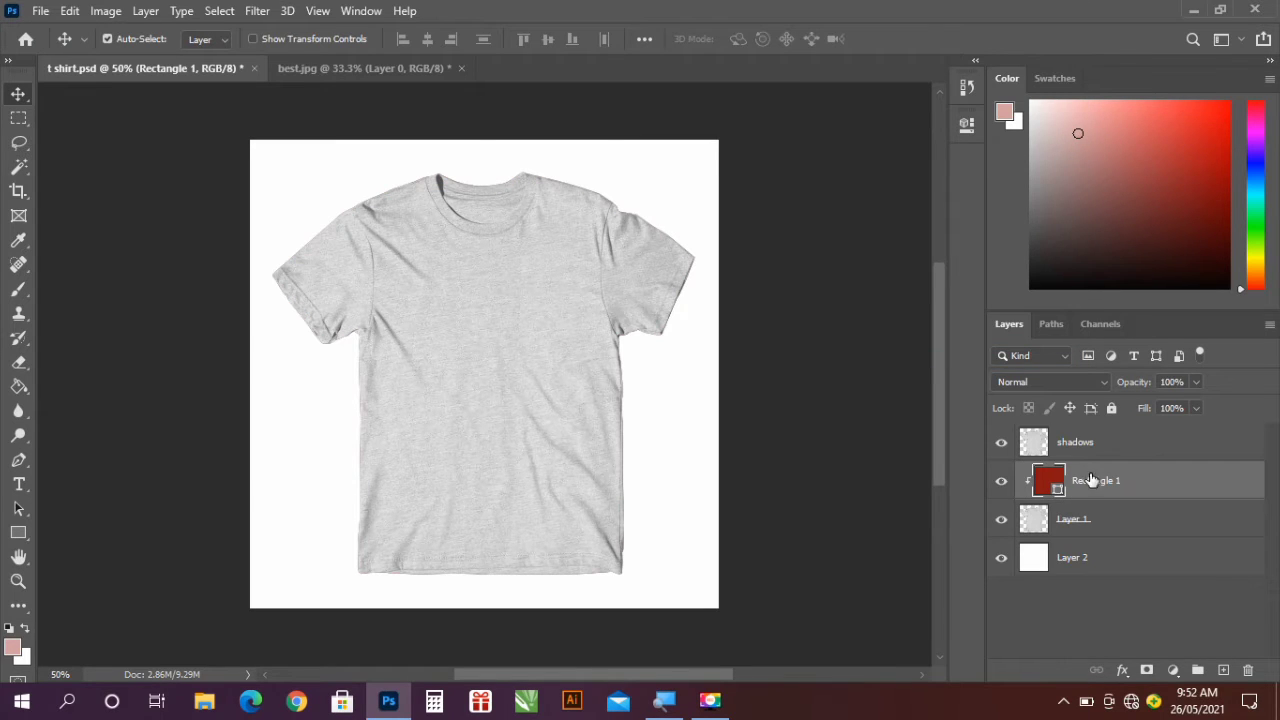
click(1074, 442)
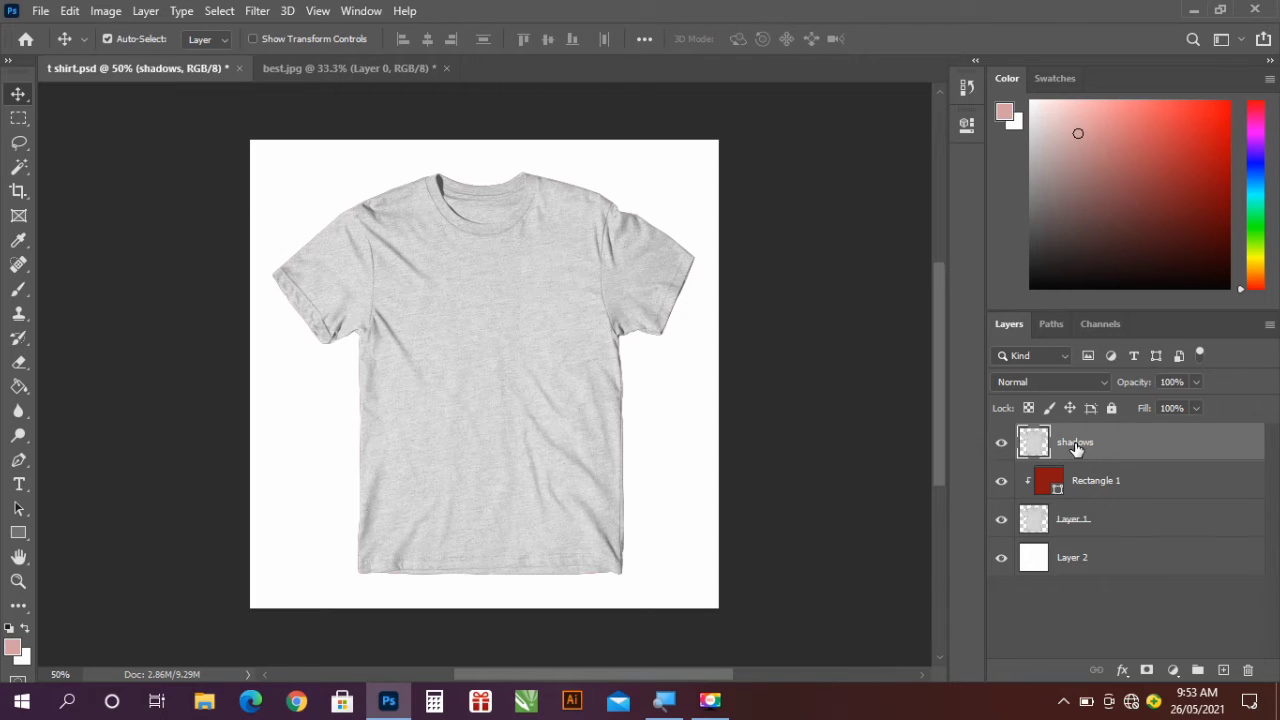
click(1050, 382)
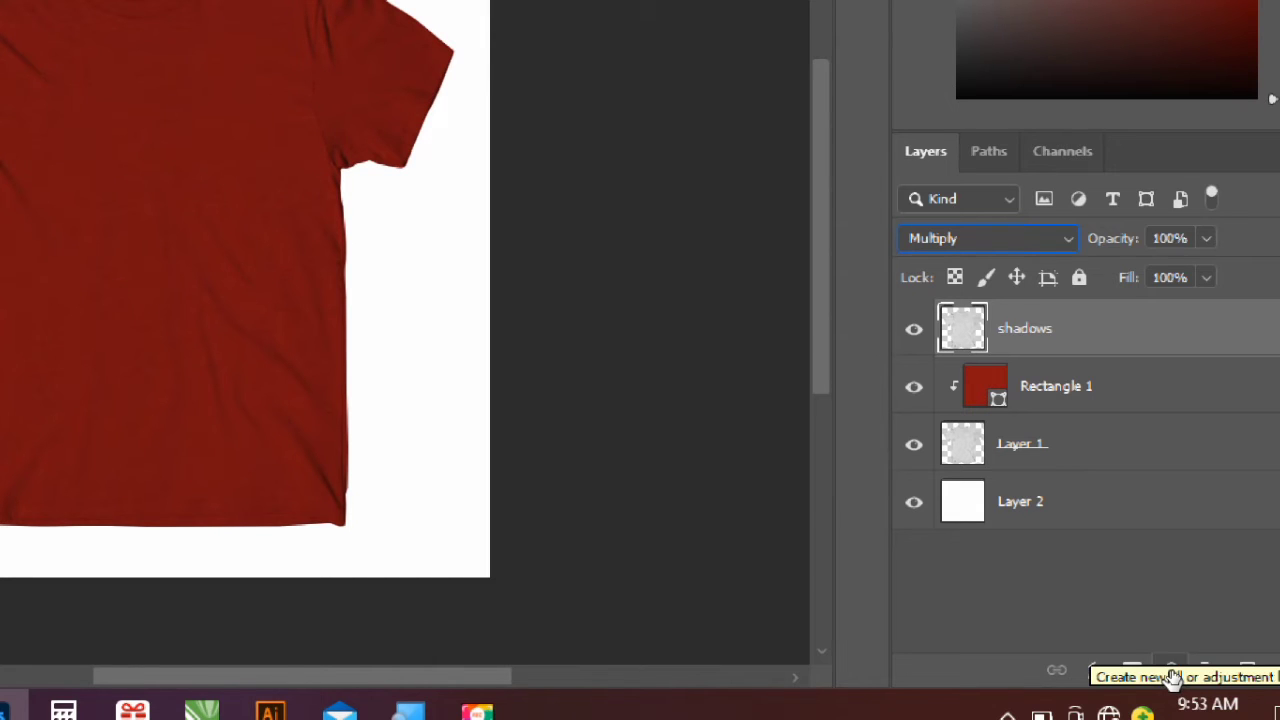
- Add a Levels adjustment layer, then a Curves layer with the midpoint pulled down slightly
click(1166, 670)
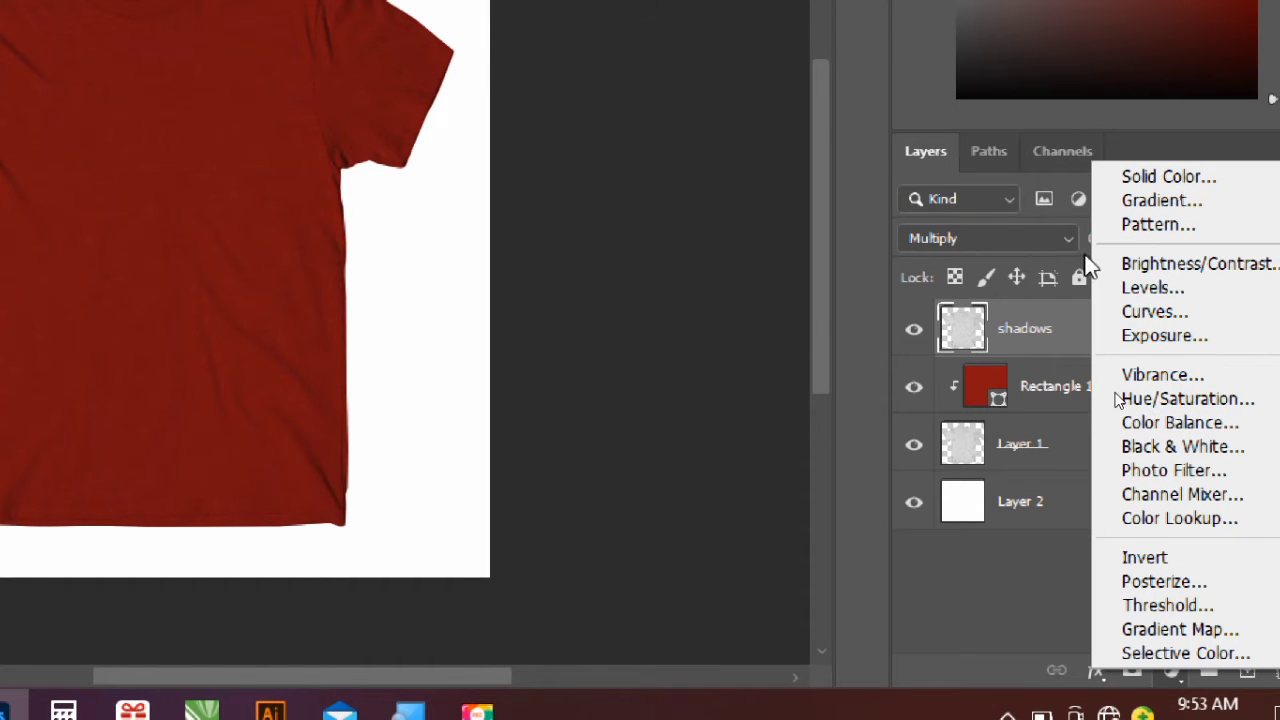
click(1154, 288)
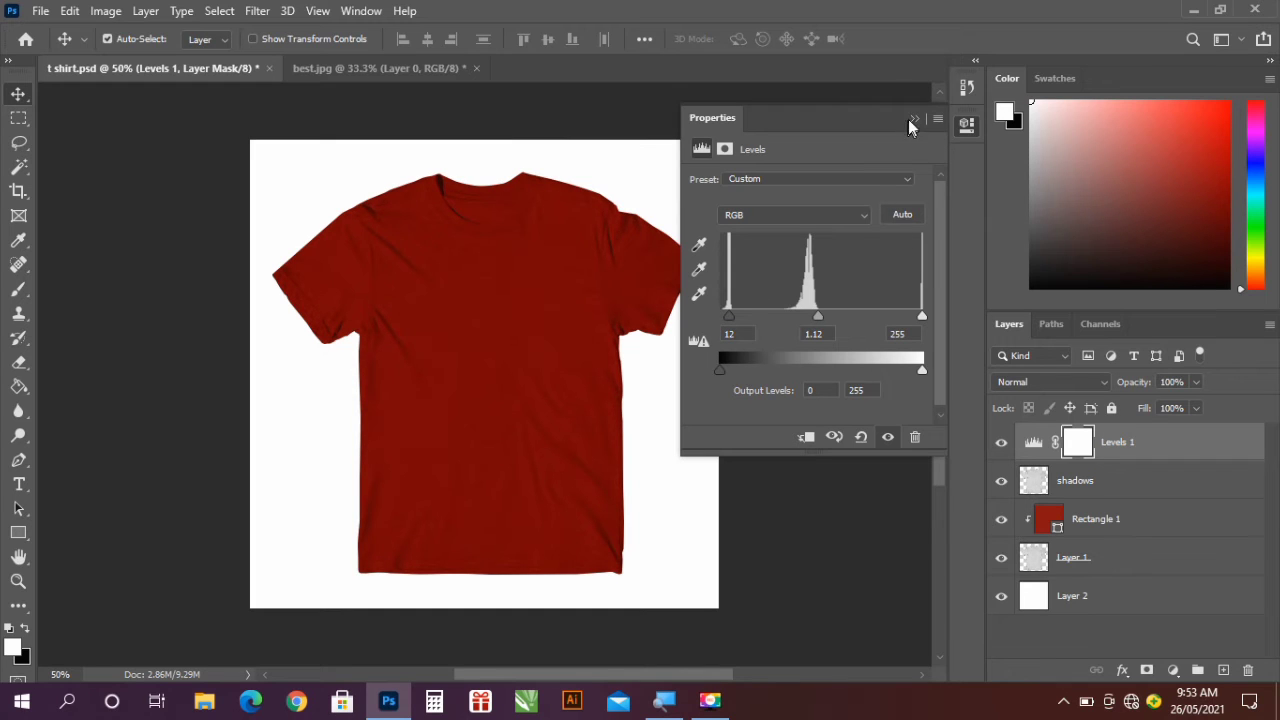
click(906, 120)
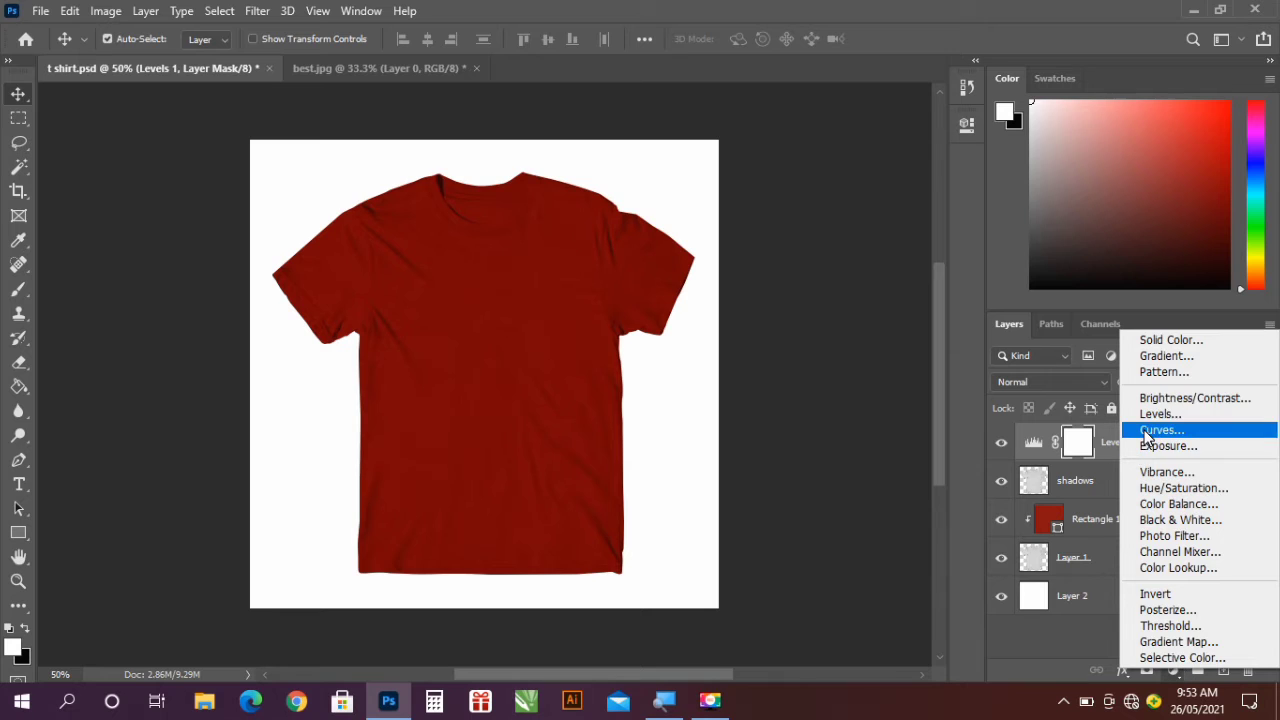
click(1164, 430)
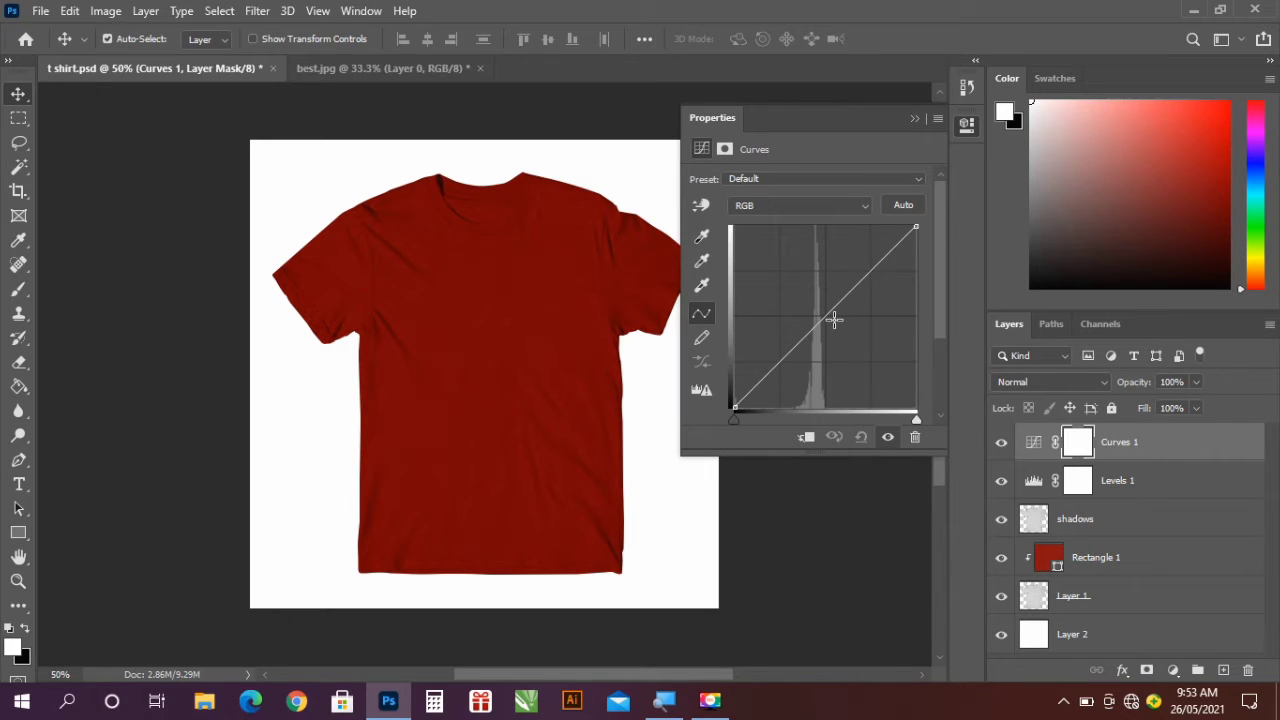
drag(836, 320, 820, 312)
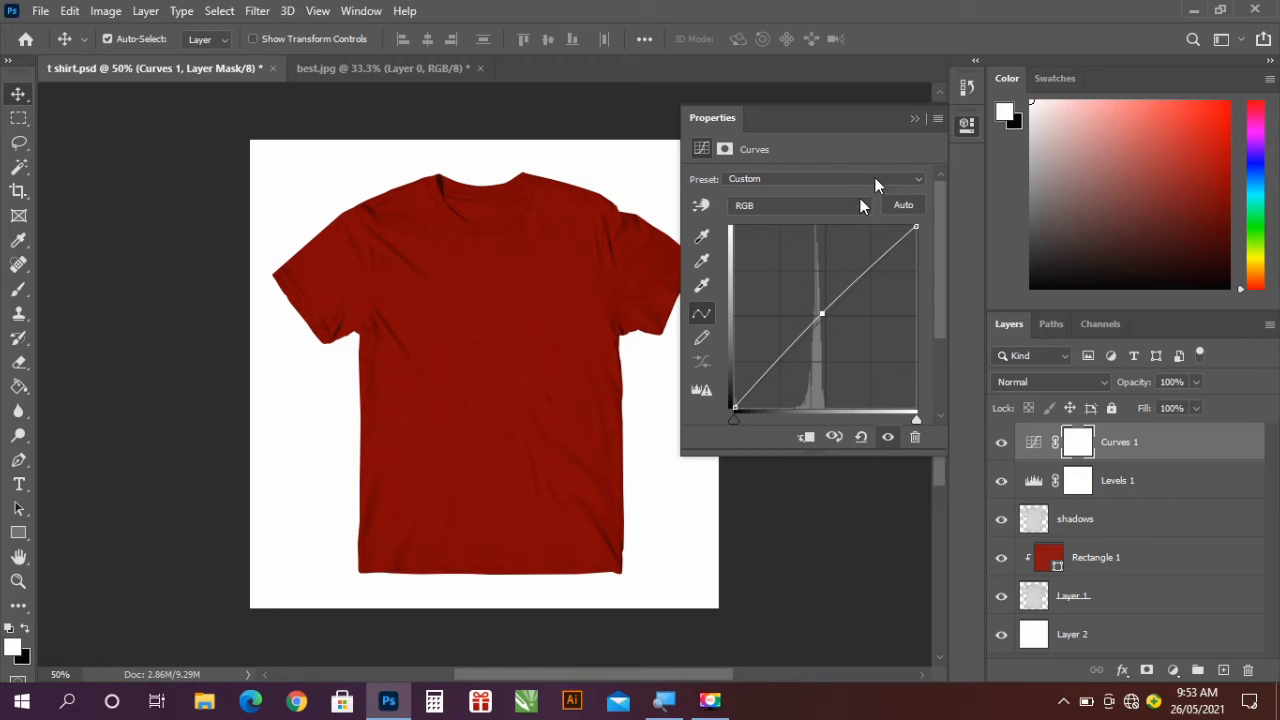
click(914, 118)
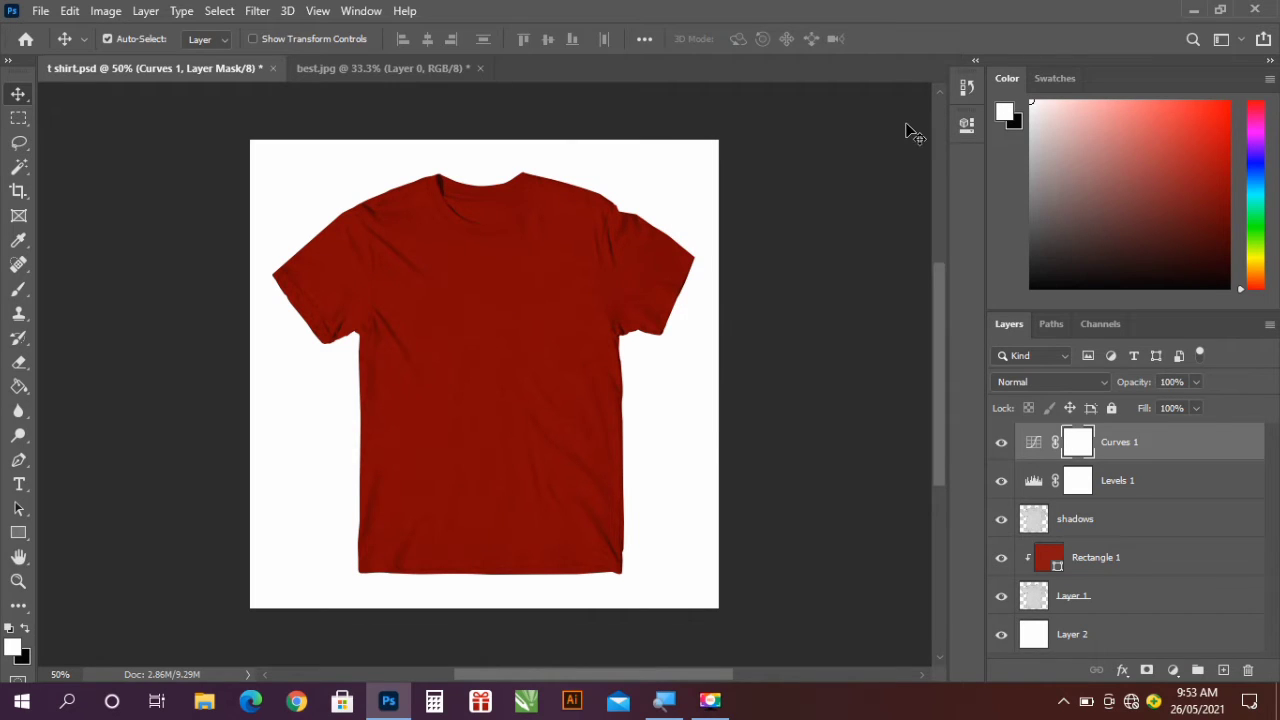
mouse_move(1208, 540)
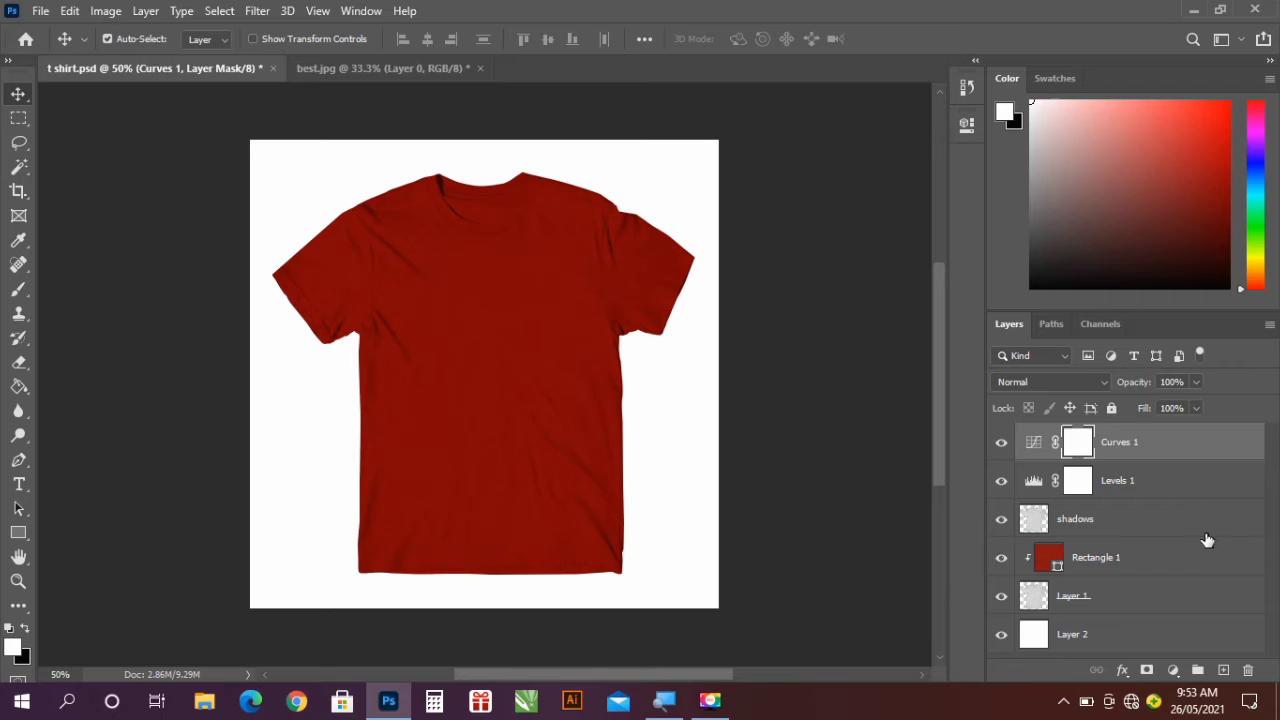
mouse_move(1148, 484)
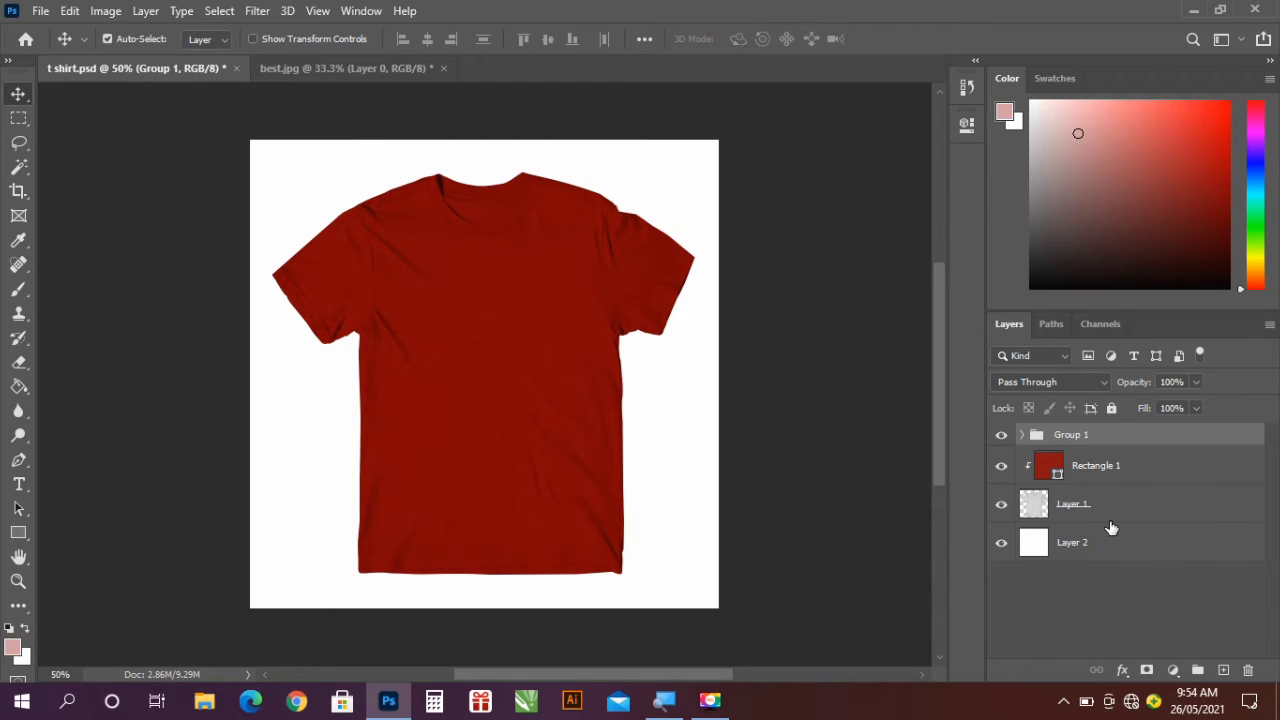
- Rename the new Group 1 of shading layers to 'shadows'
double_click(1072, 434)
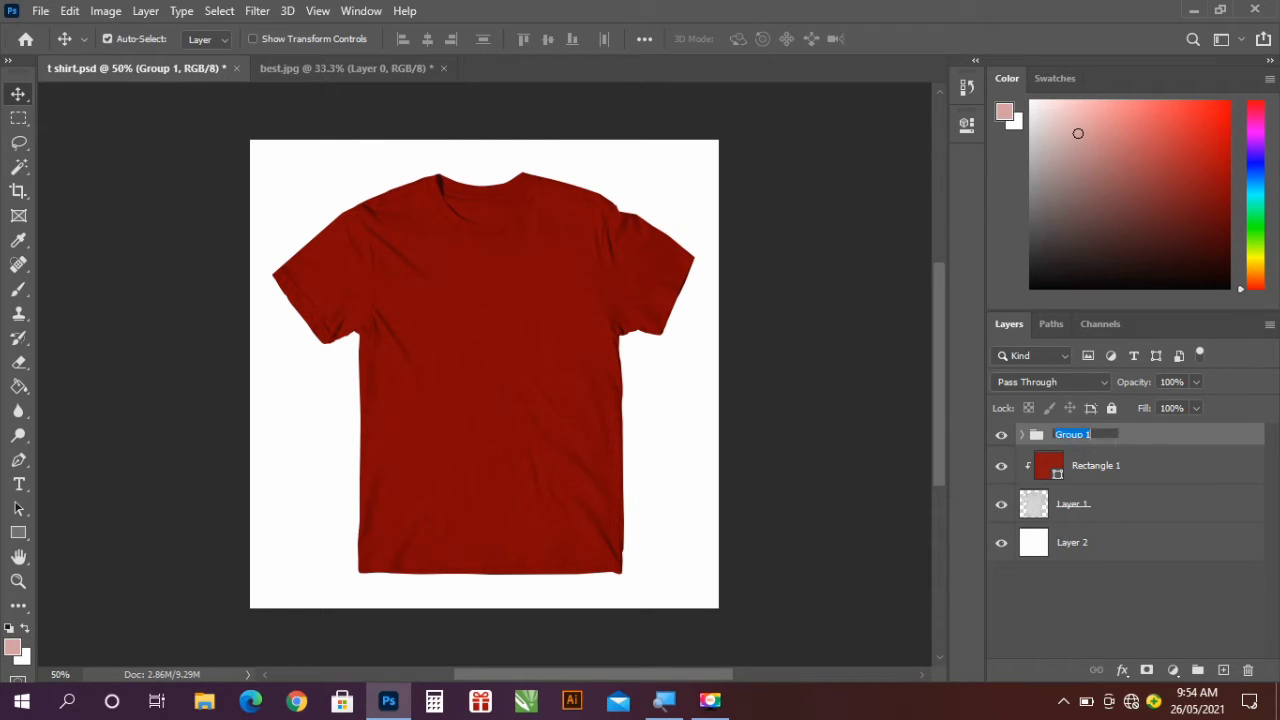
text(shadw)
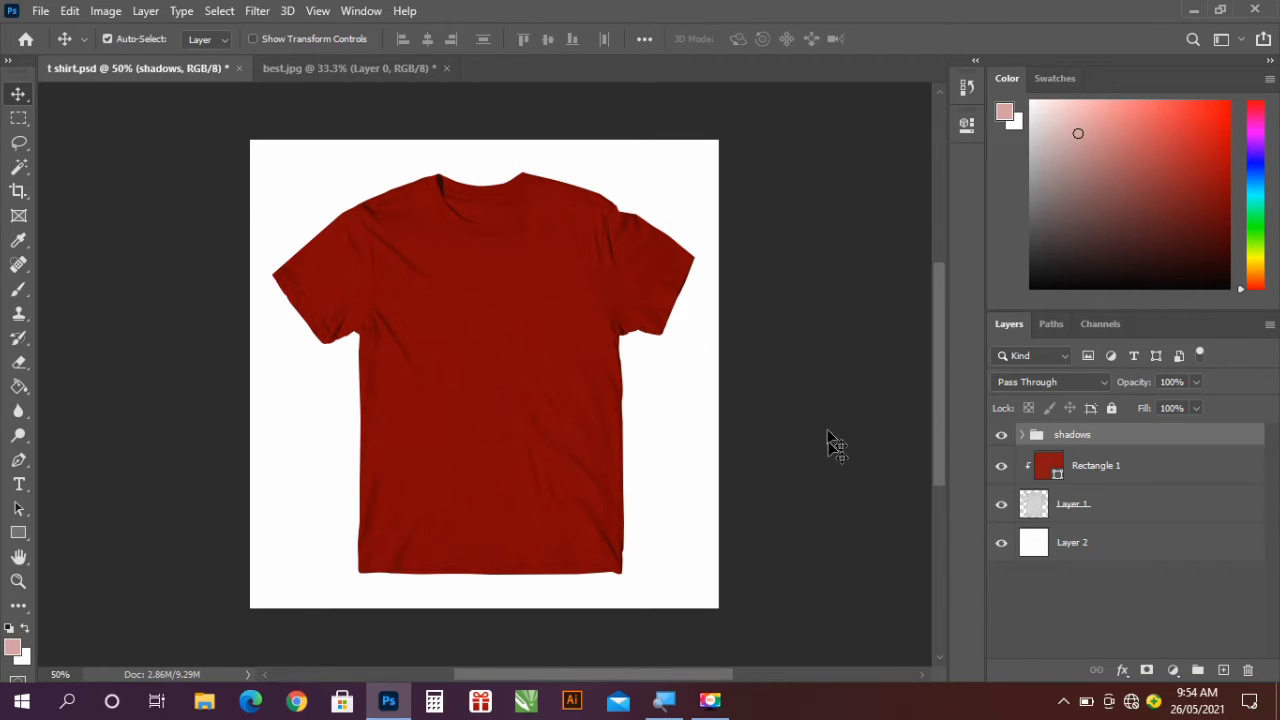
mouse_move(468, 390)
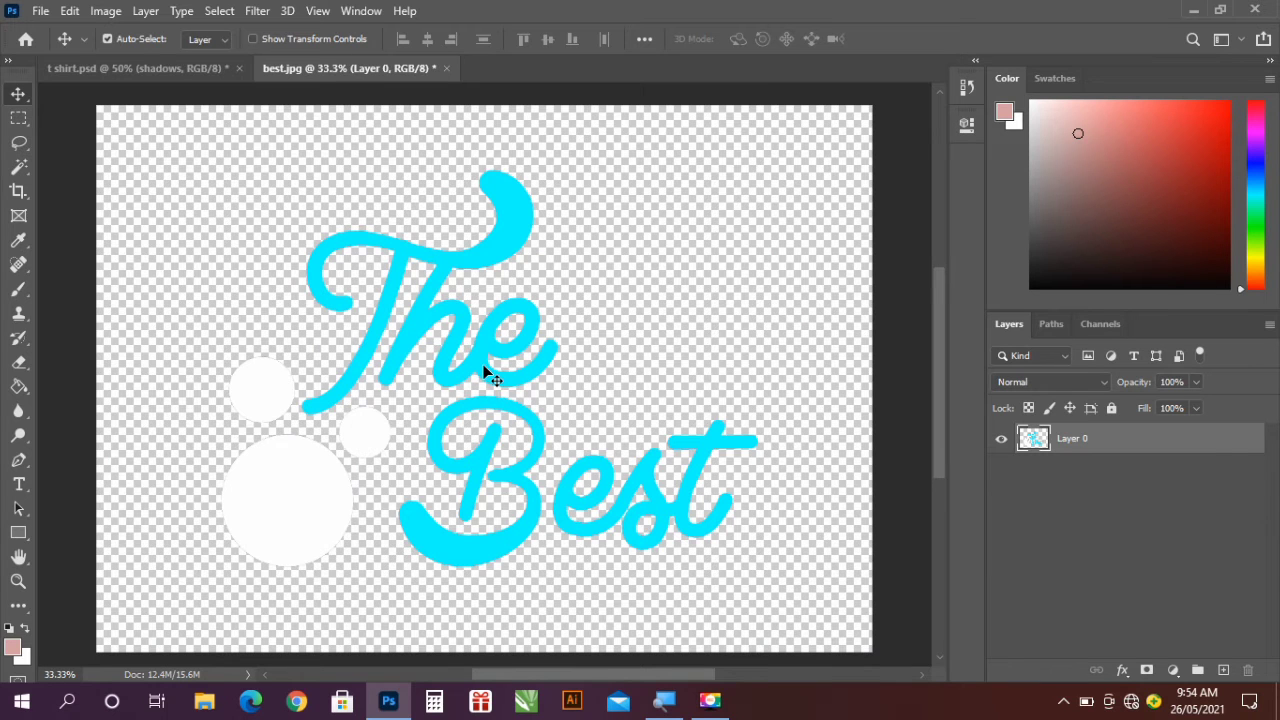
- Drag the cyan 'The Best' design from best.jpg onto the t-shirt document
drag(490, 376, 436, 336)
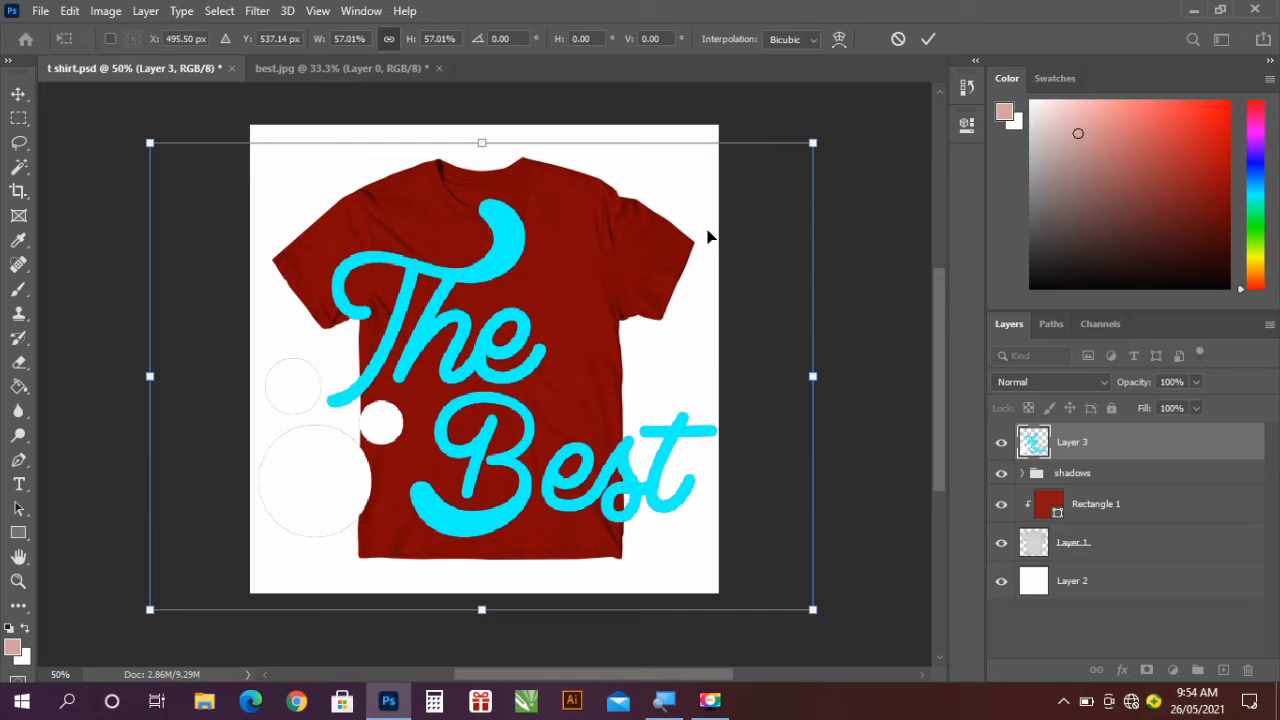
mouse_move(812, 142)
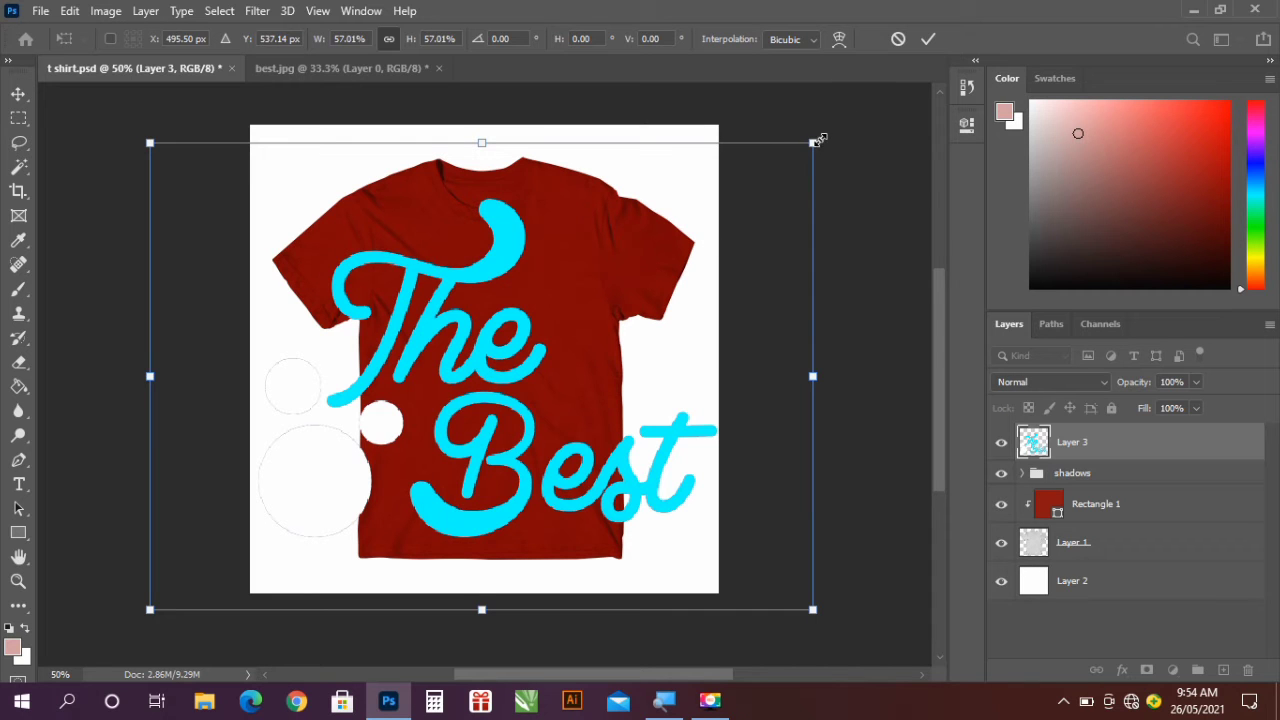
- Scale the 'The Best' design down to fit the shirt's chest and commit the transform
drag(812, 142, 644, 236)
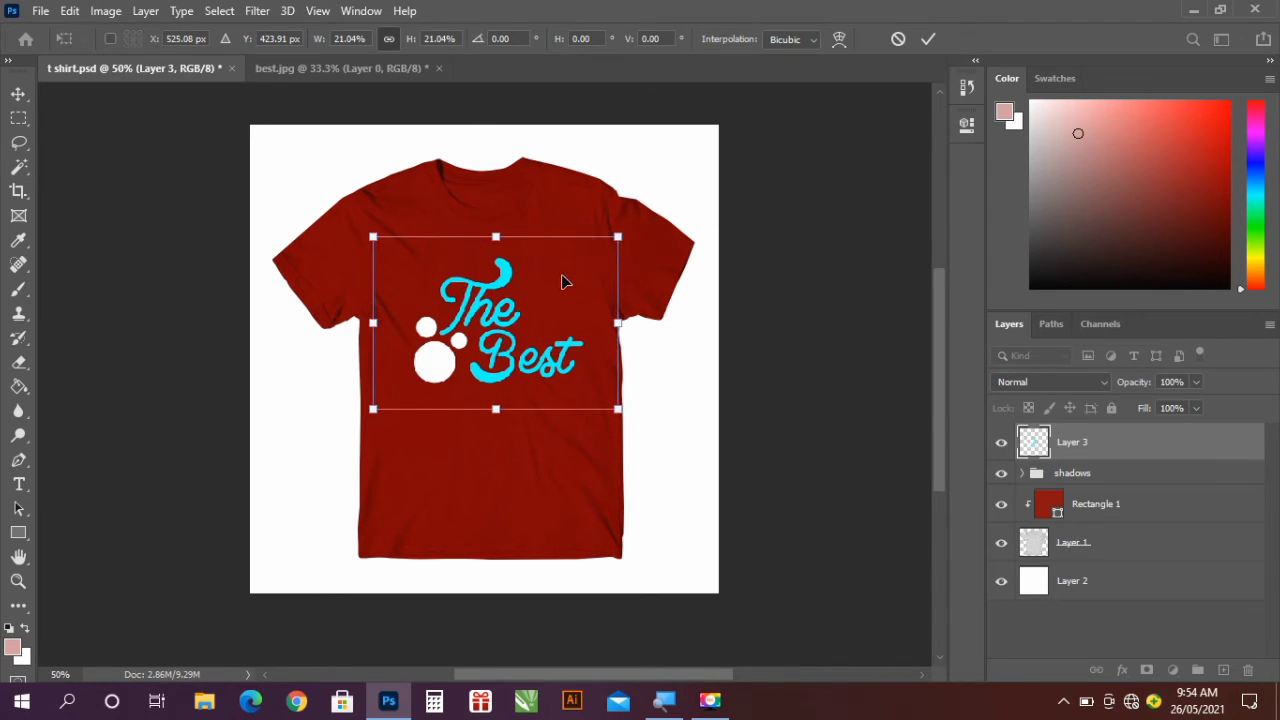
mouse_move(572, 282)
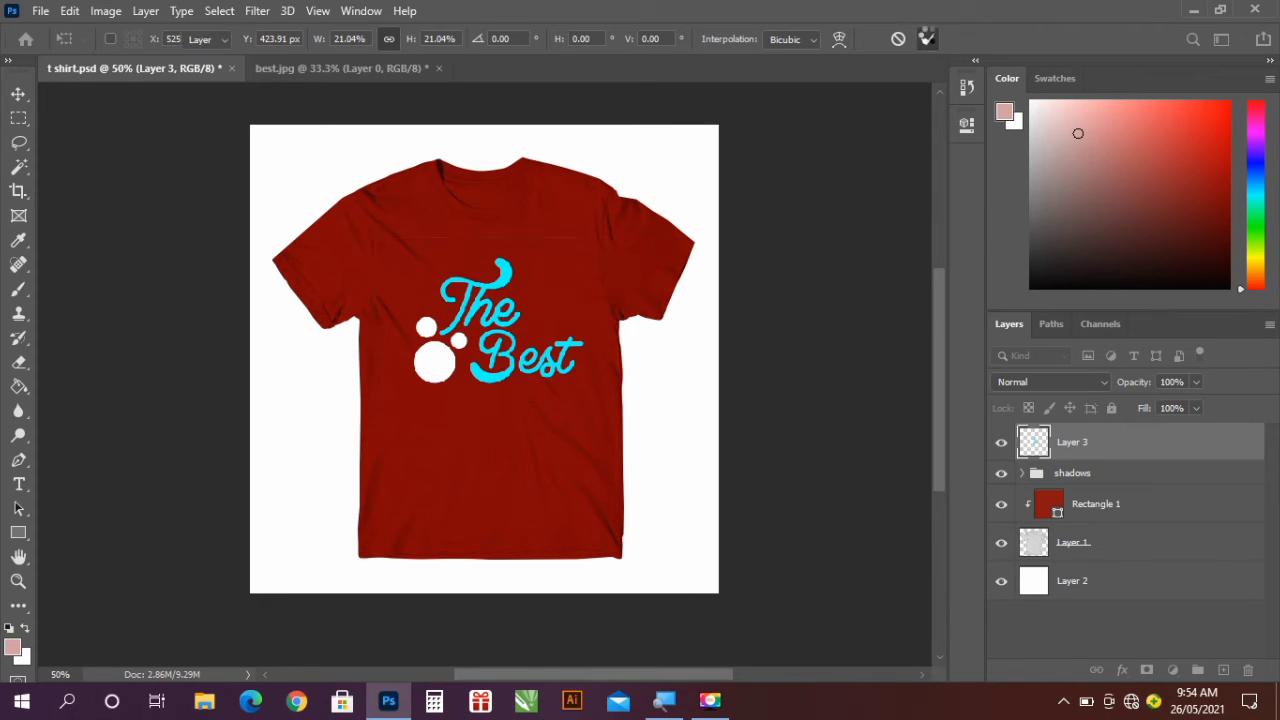
click(12, 96)
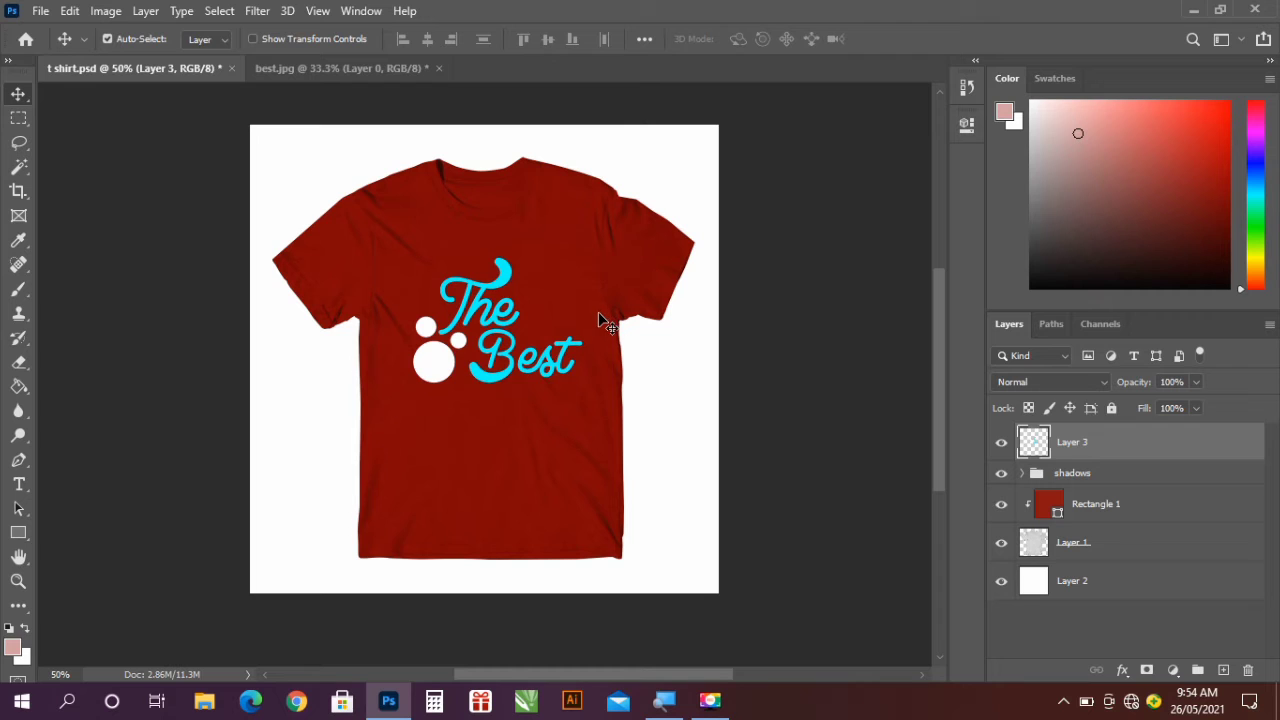
mouse_move(608, 340)
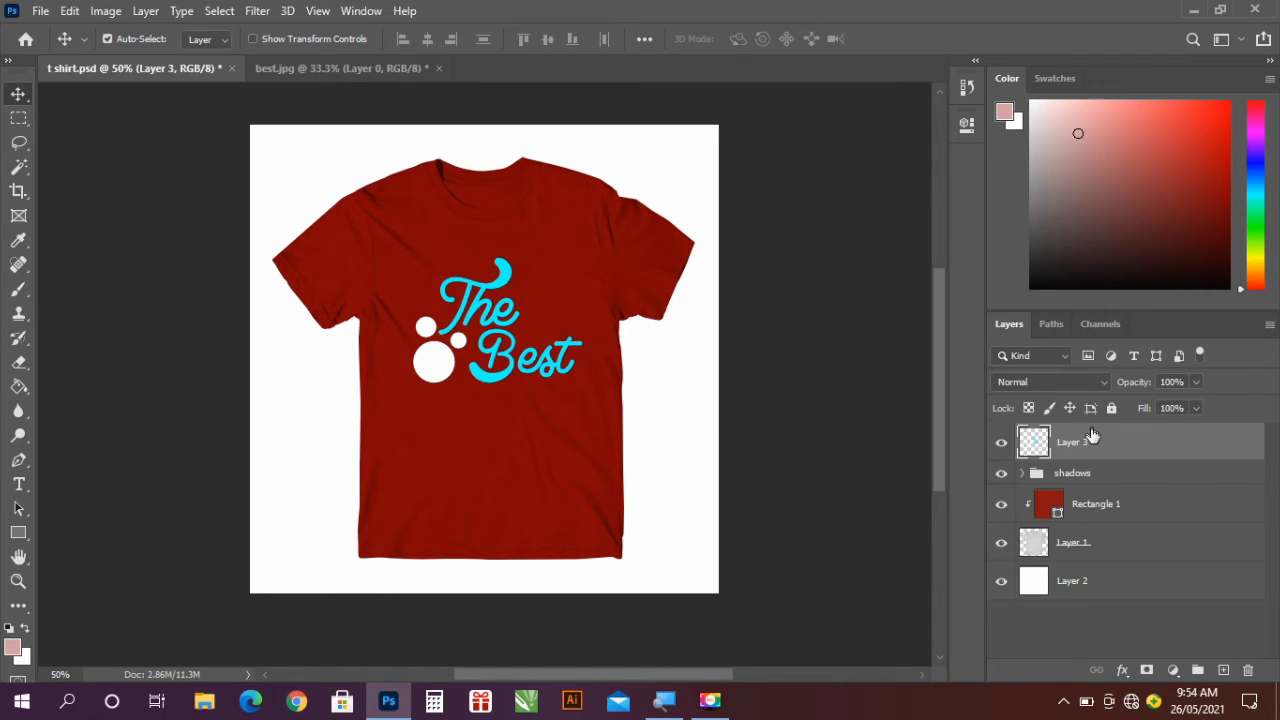
- Convert the design layer to a smart object placed below the shadows group
right_click(1090, 440)
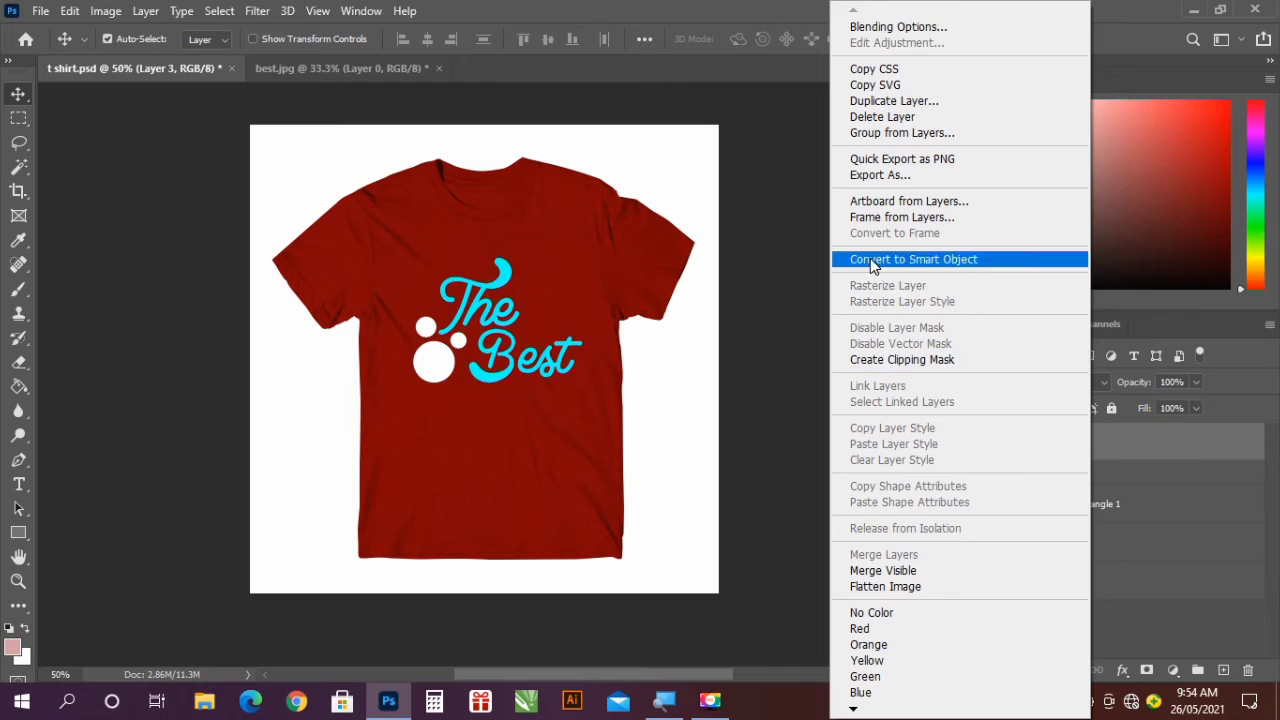
click(912, 260)
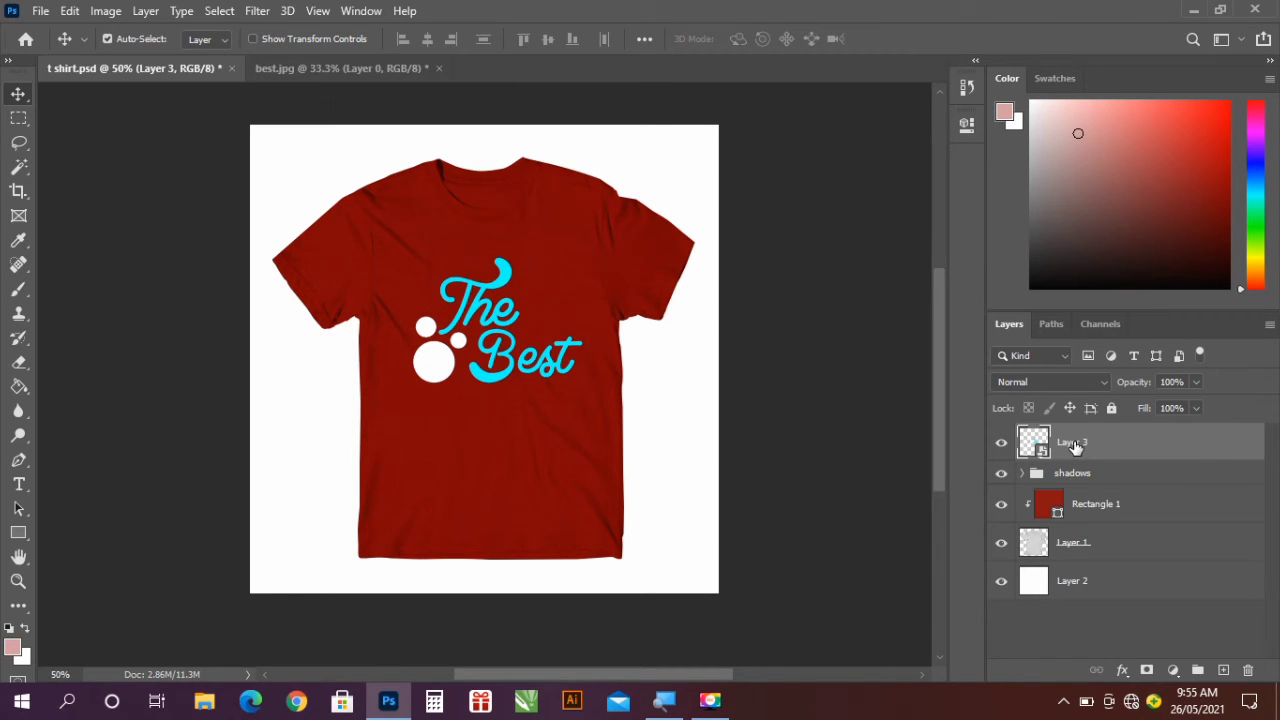
mouse_move(1084, 444)
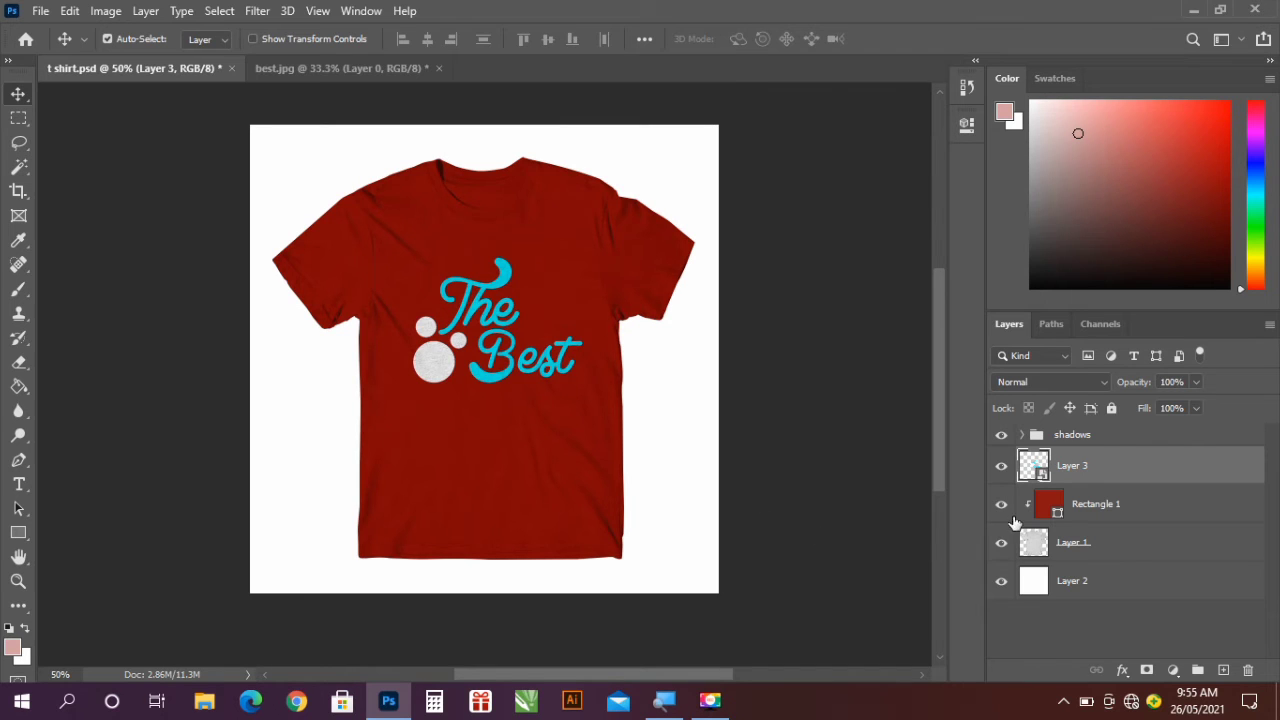
click(1096, 504)
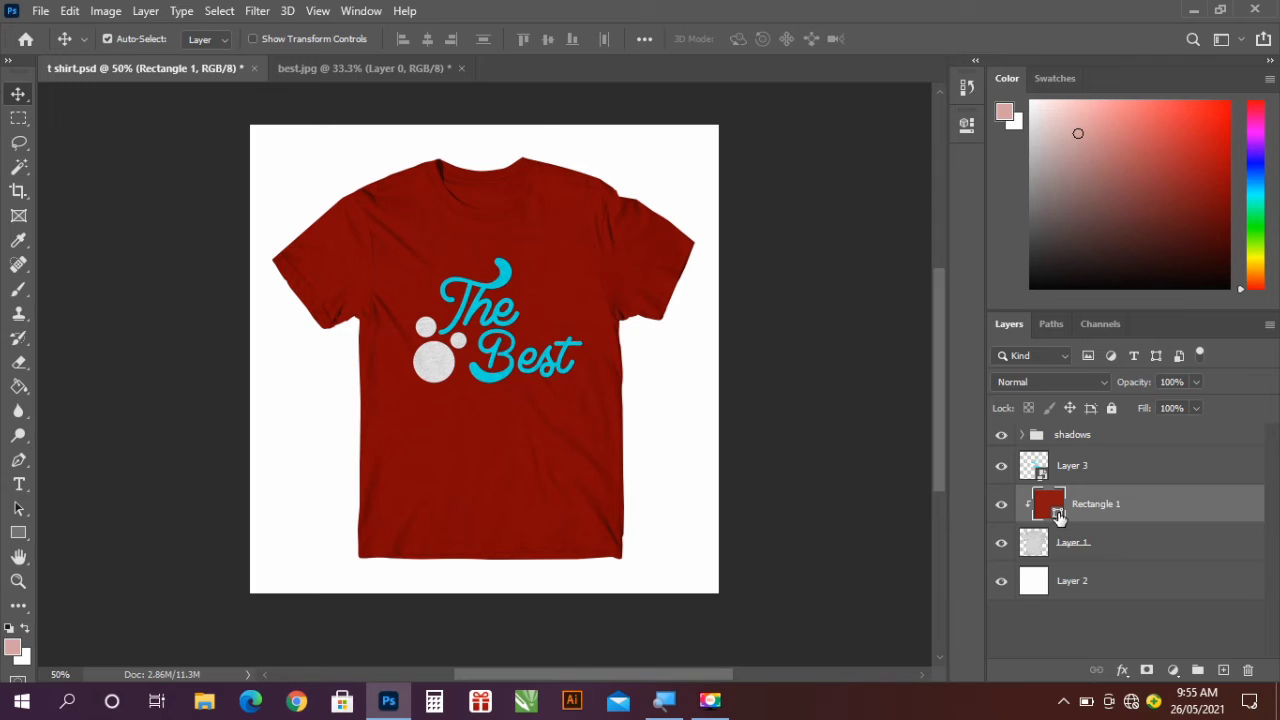
- In the fill layer's Color Picker try teal and yellow hues, returning toward teal-green
double_click(1044, 504)
text(249e4c)
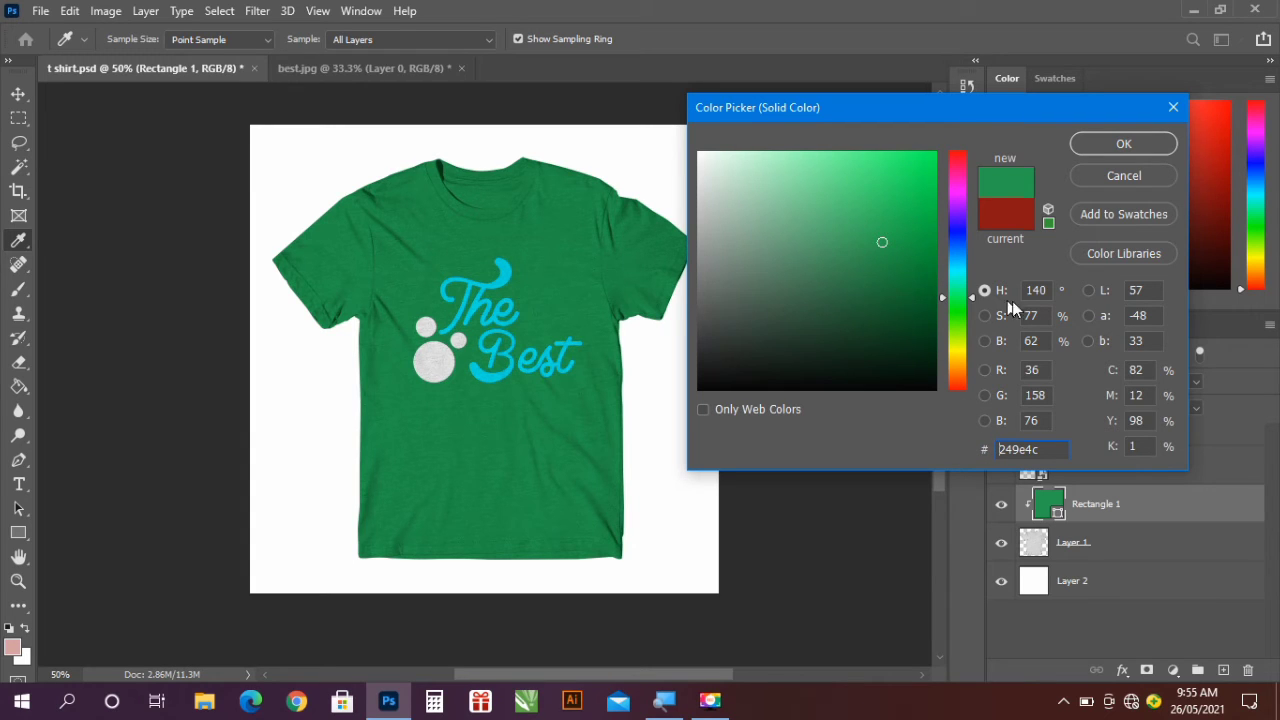
click(956, 264)
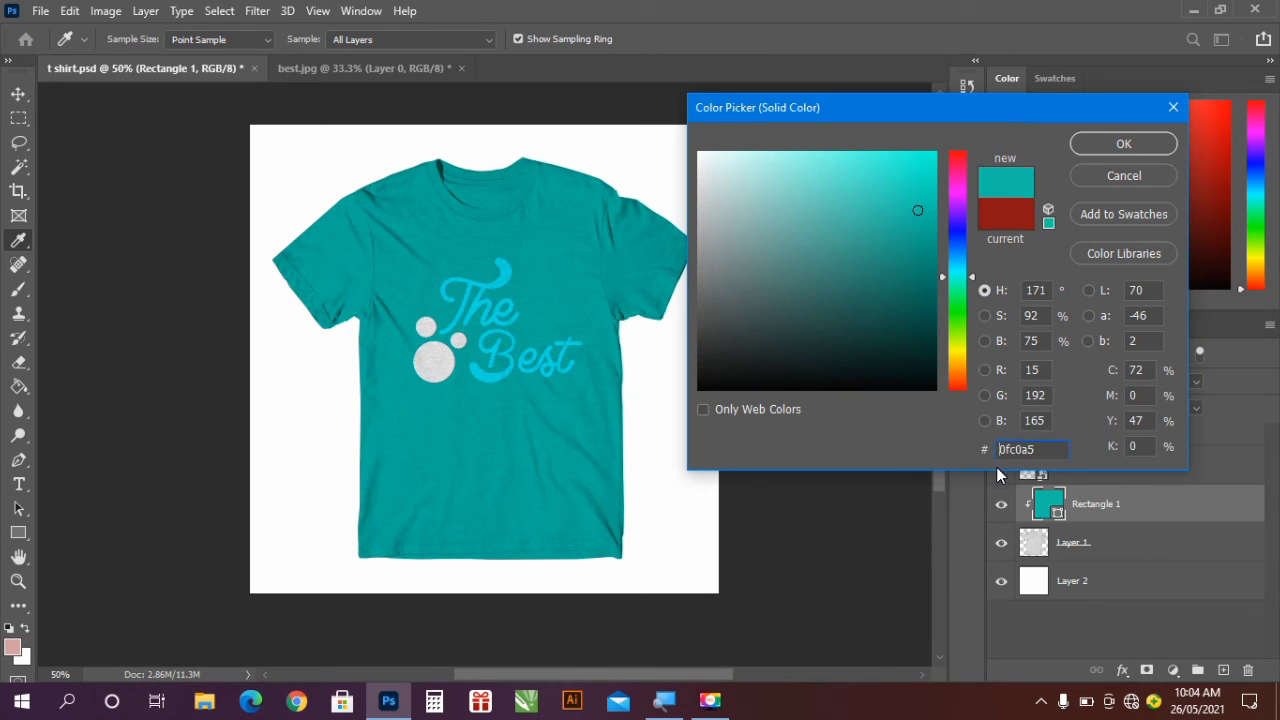
click(960, 304)
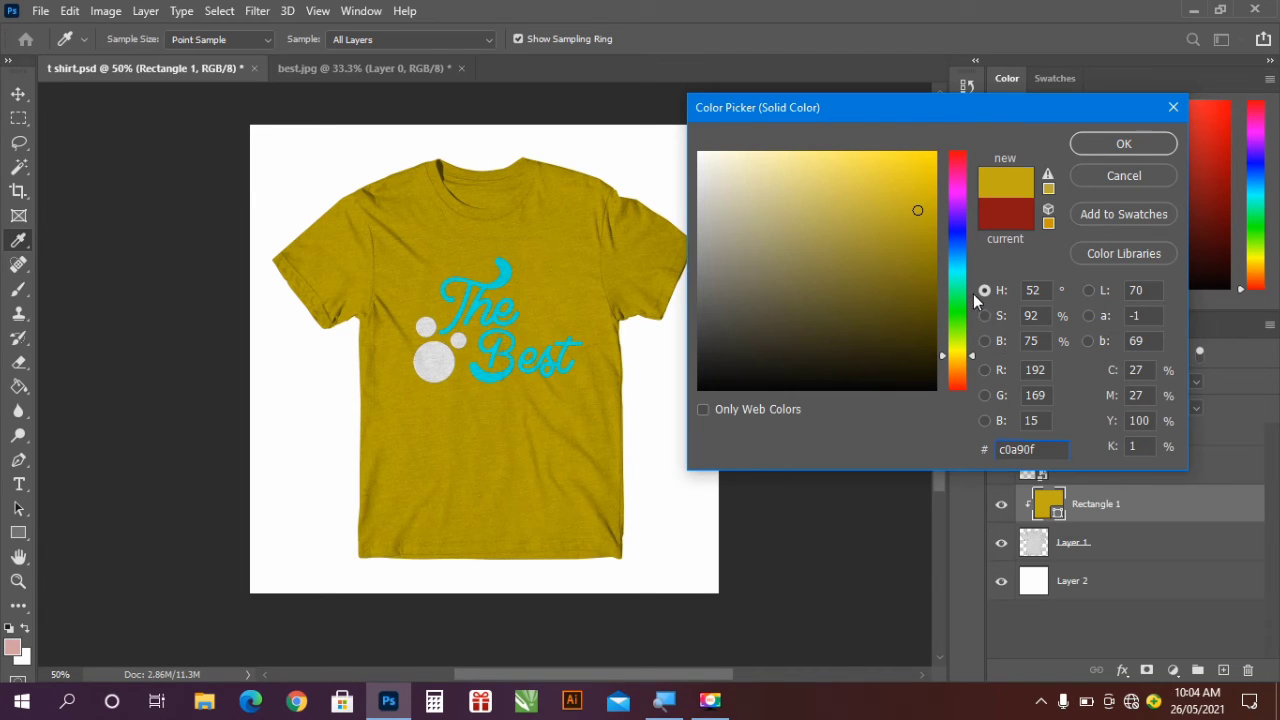
click(946, 224)
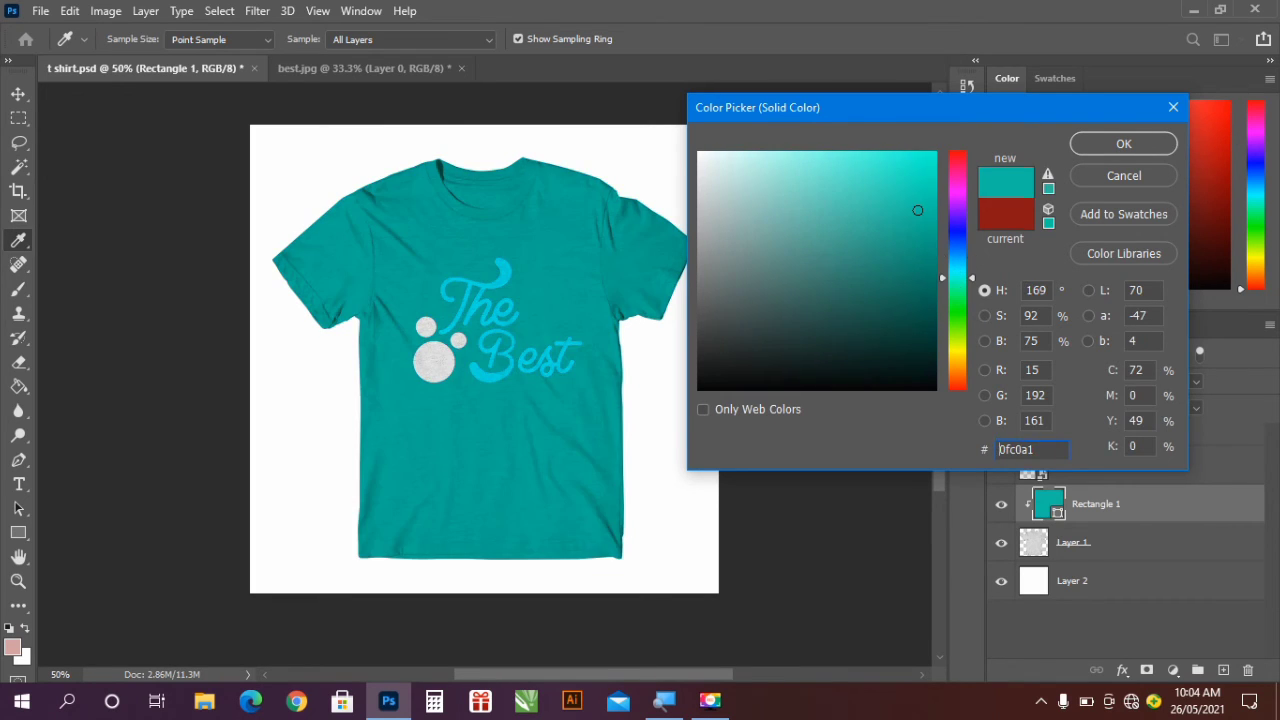
mouse_move(956, 276)
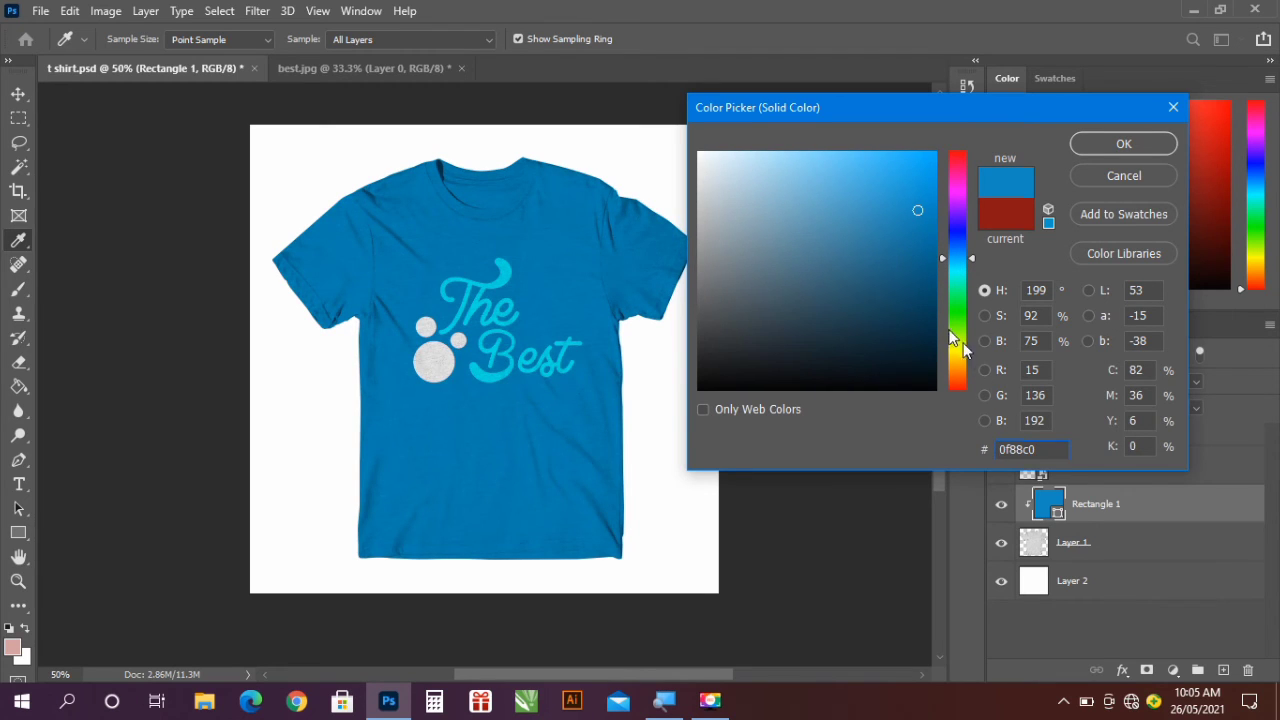
drag(958, 344, 958, 280)
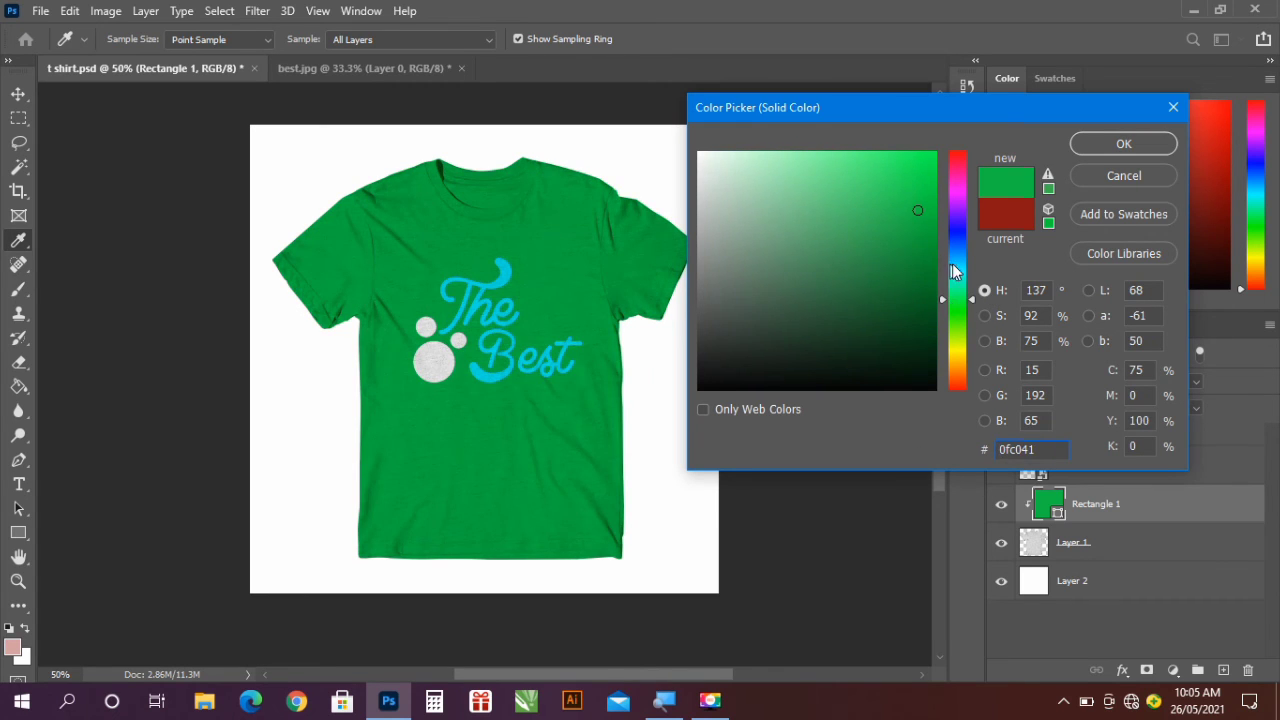
- Fine-tune the hue to a teal-blue and confirm it as the shirt colour
click(956, 260)
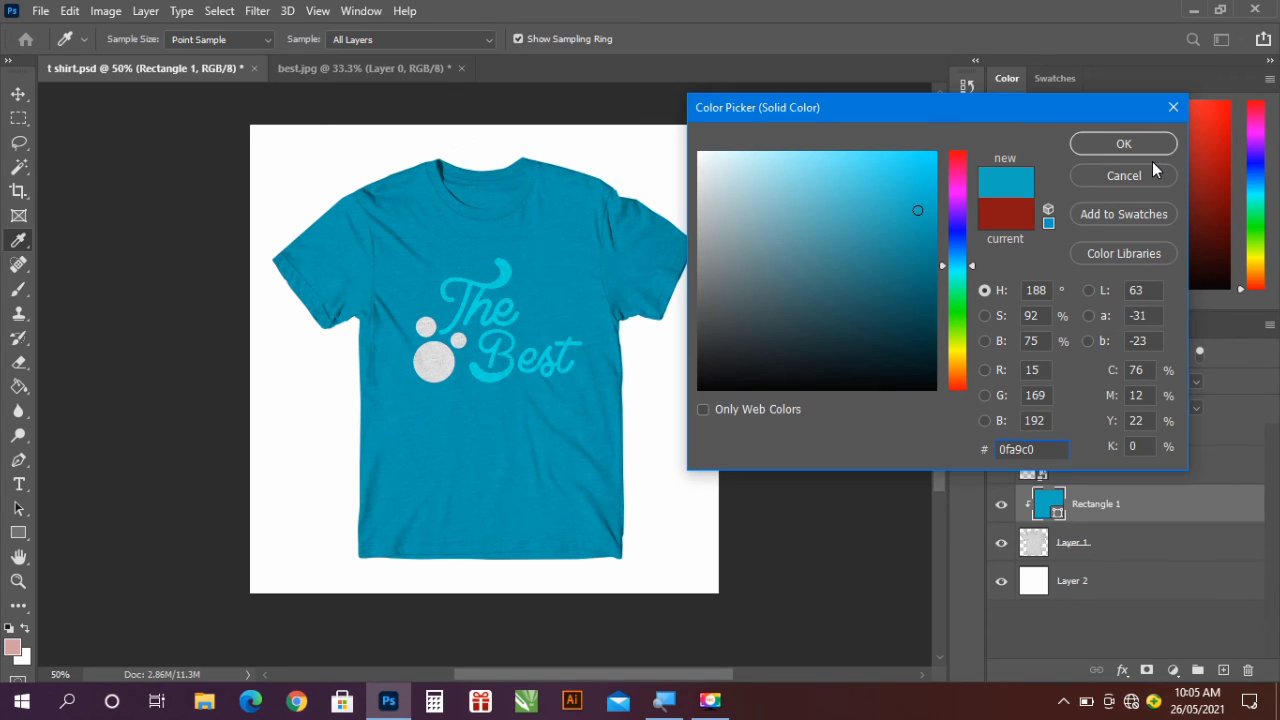
mouse_move(954, 264)
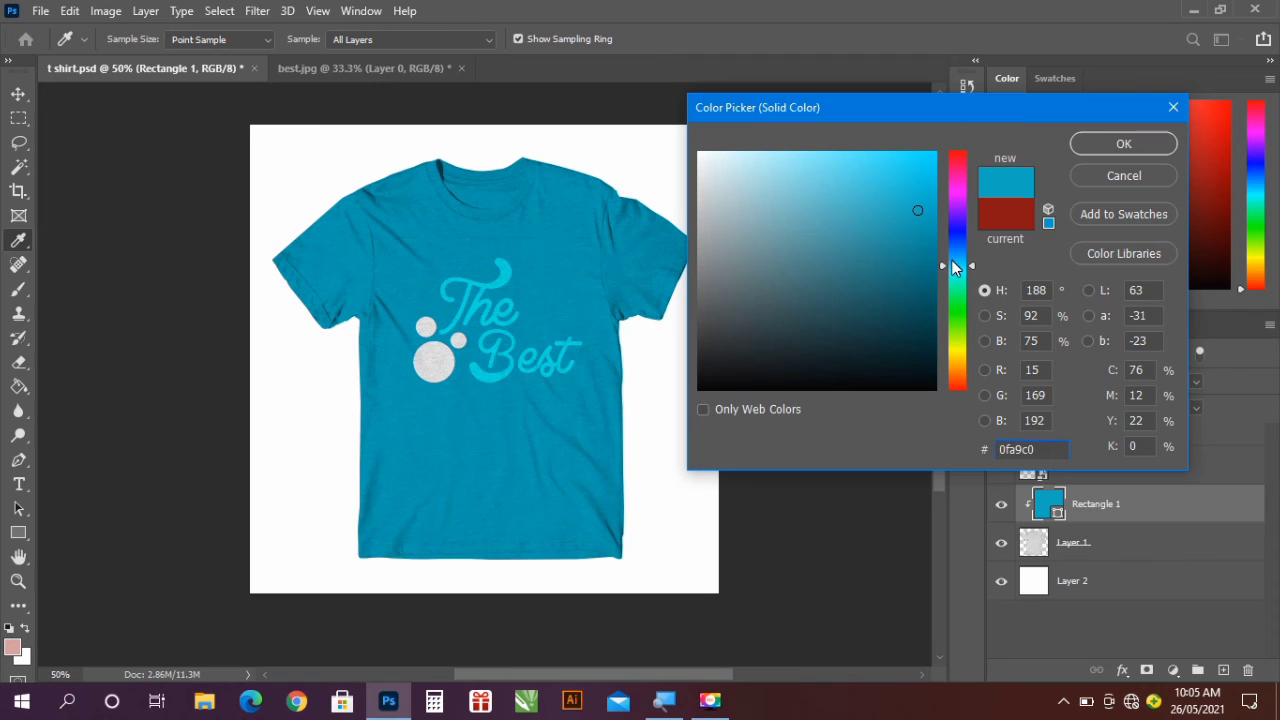
drag(958, 268, 958, 260)
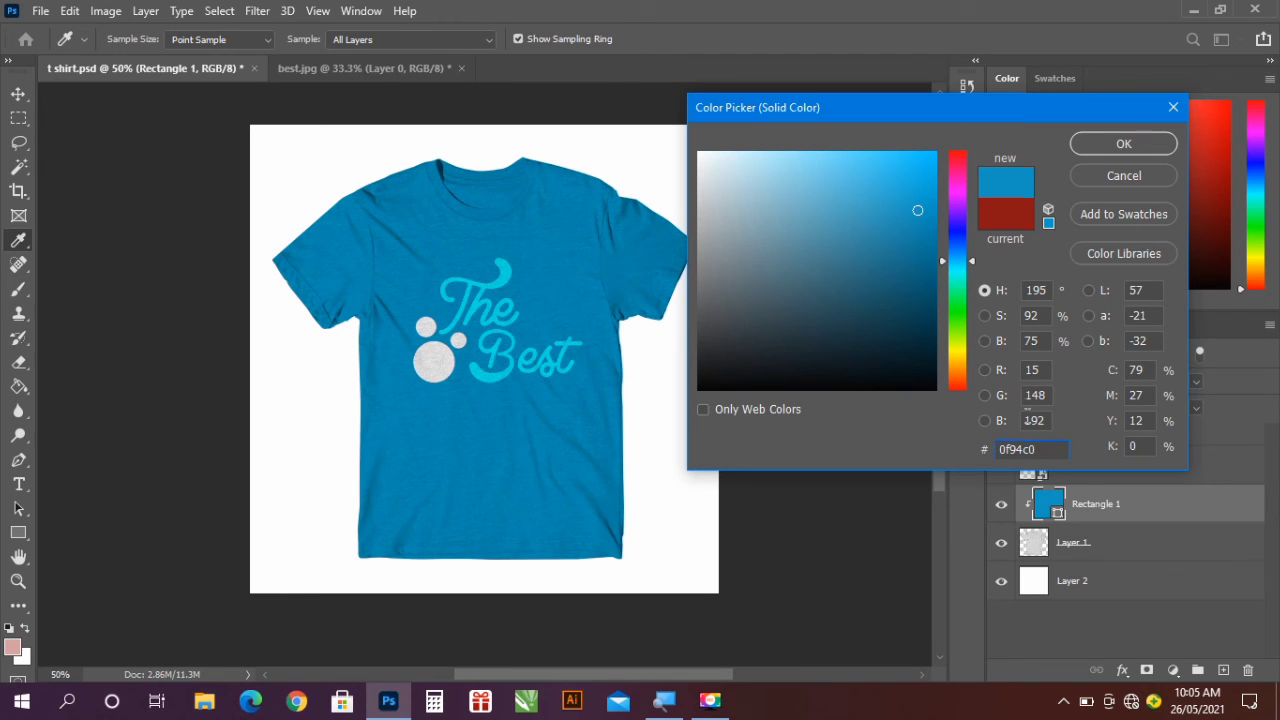
drag(958, 260, 958, 268)
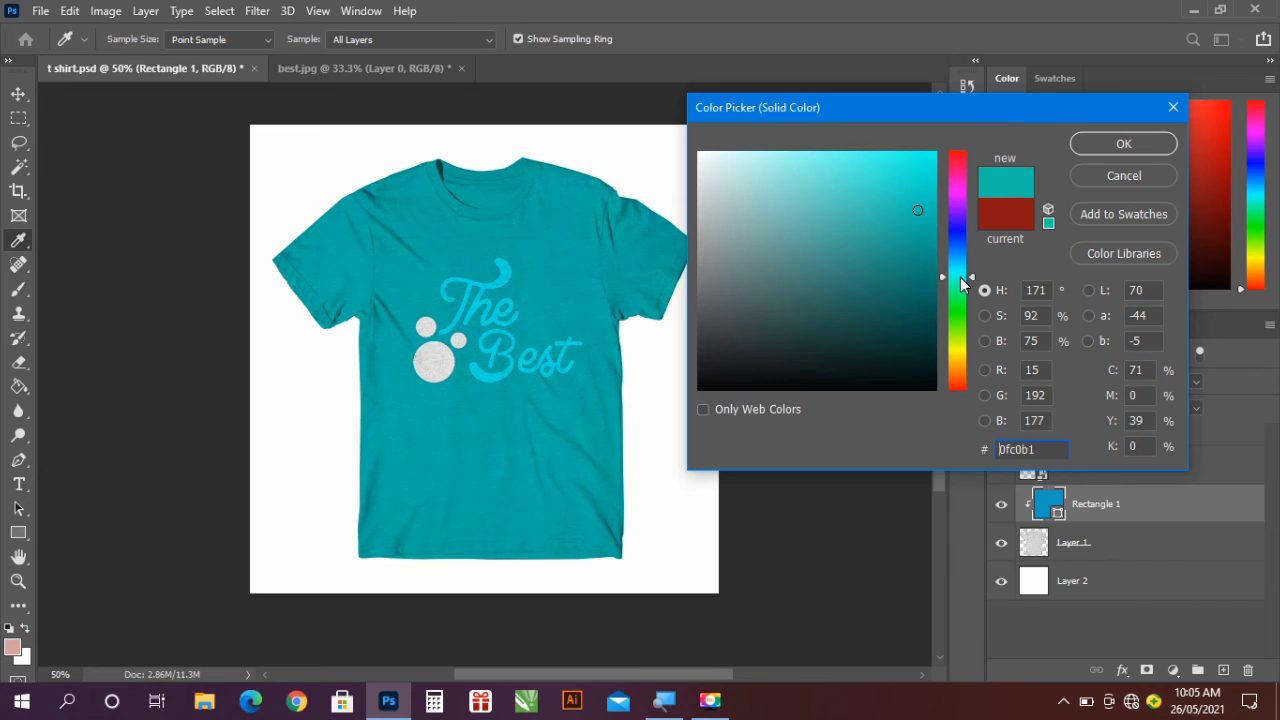
drag(956, 280, 956, 282)
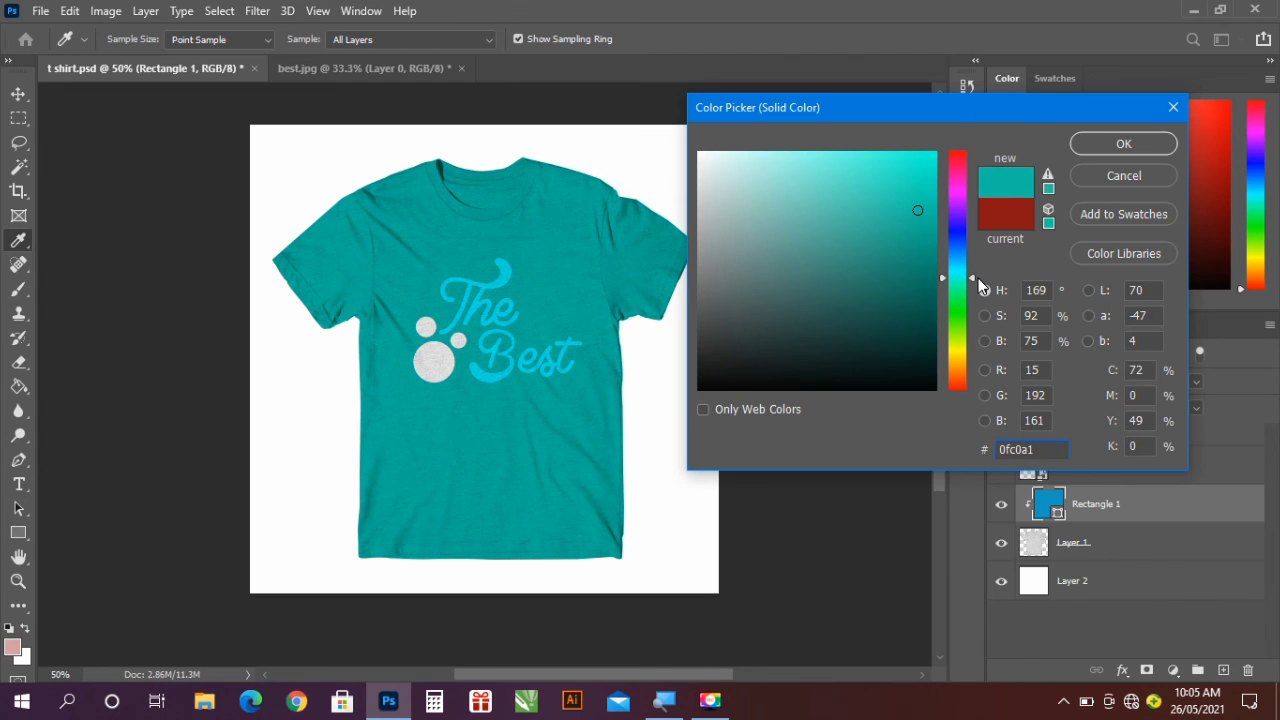
drag(940, 278, 940, 262)
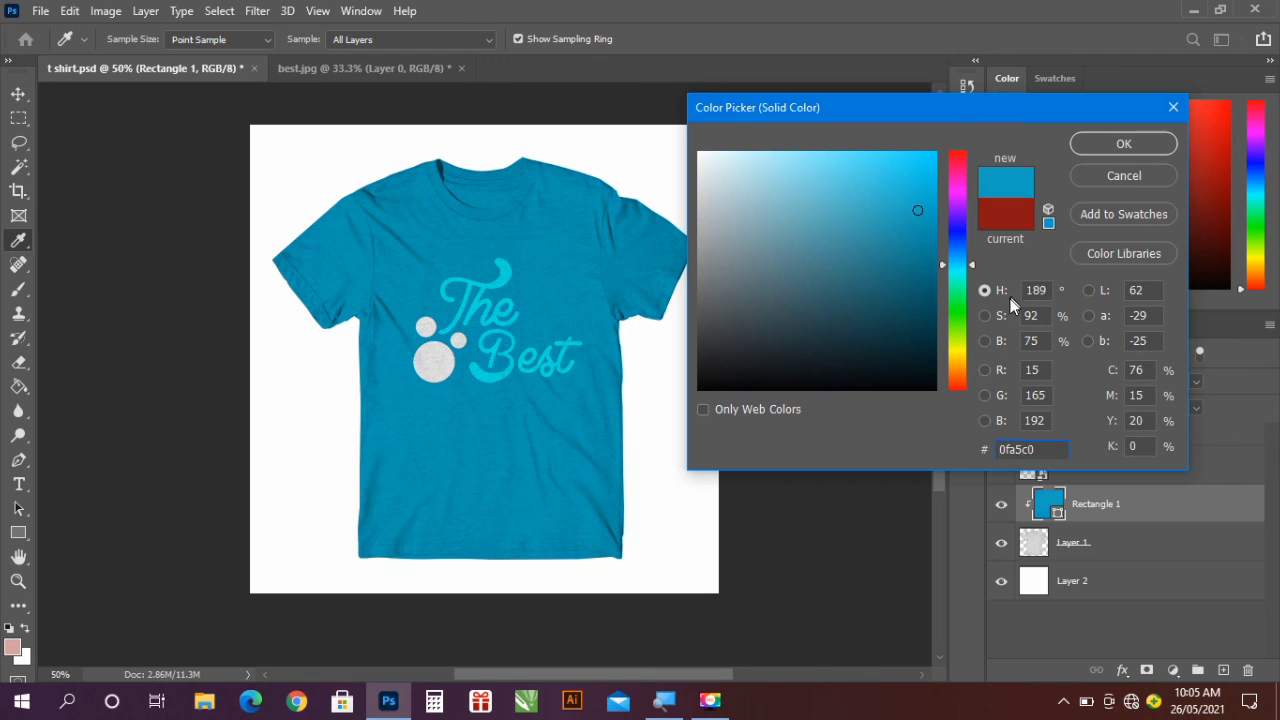
click(1124, 176)
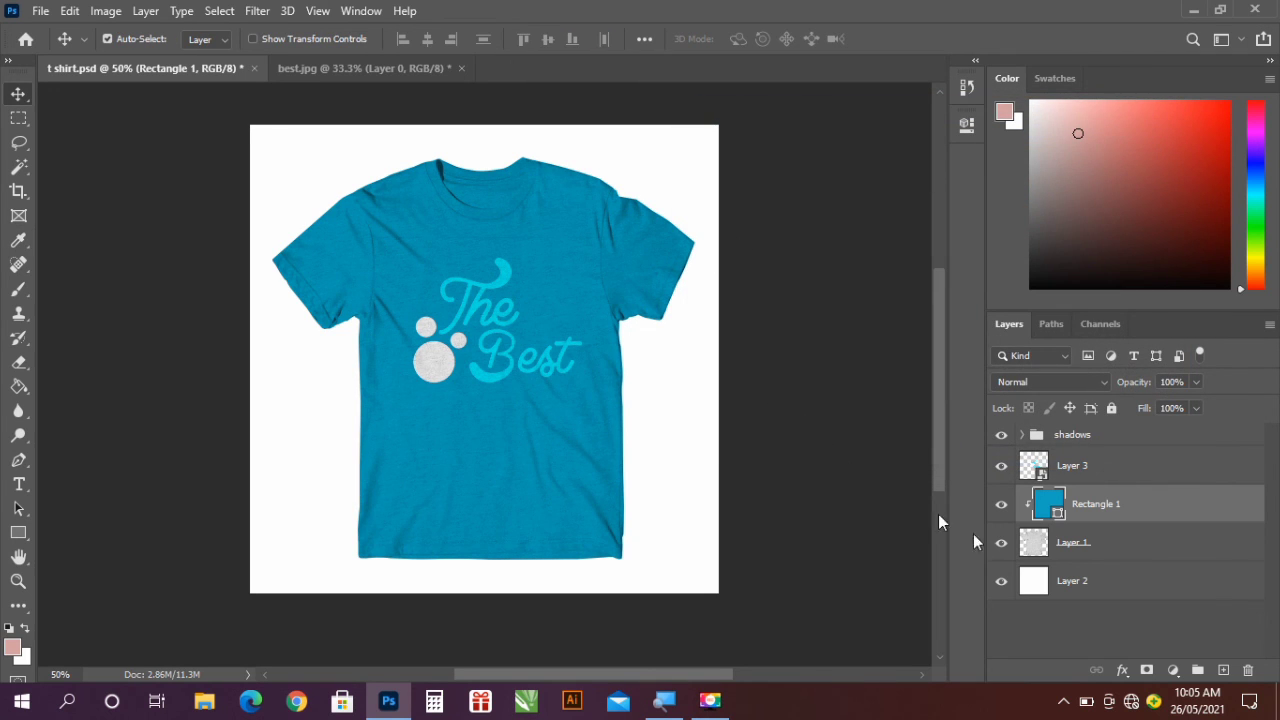
mouse_move(1096, 470)
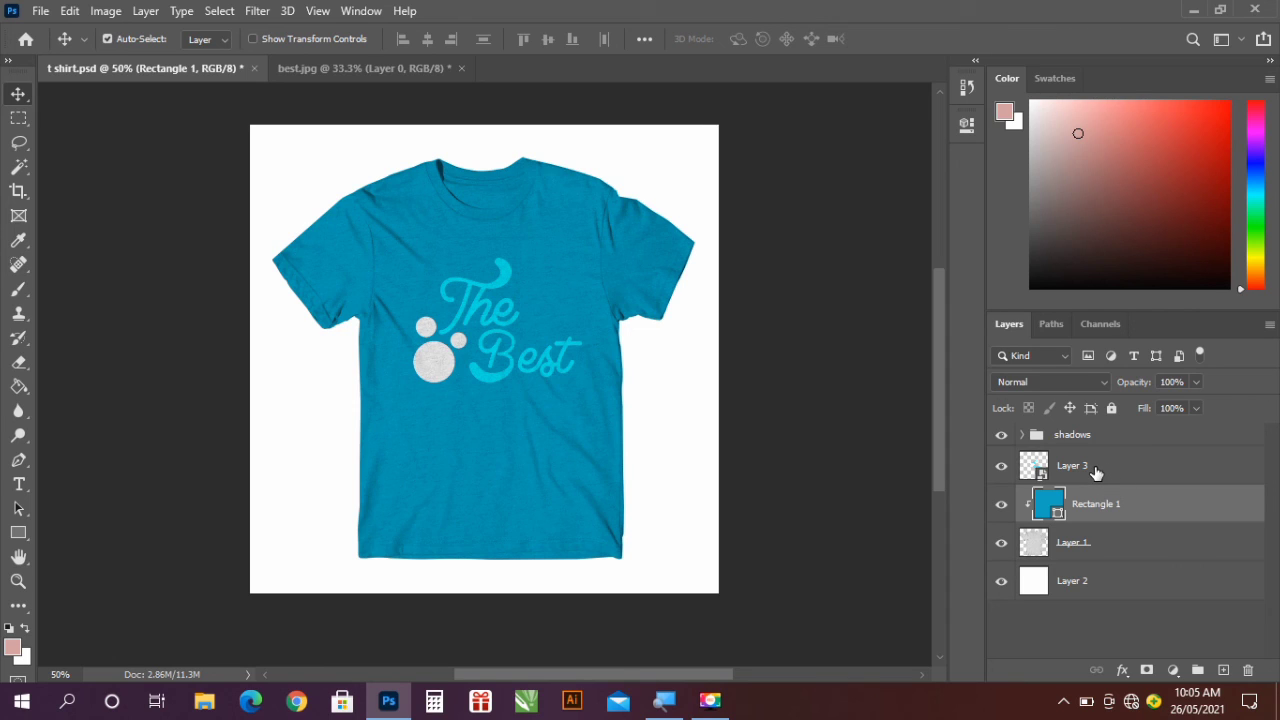
mouse_move(1104, 468)
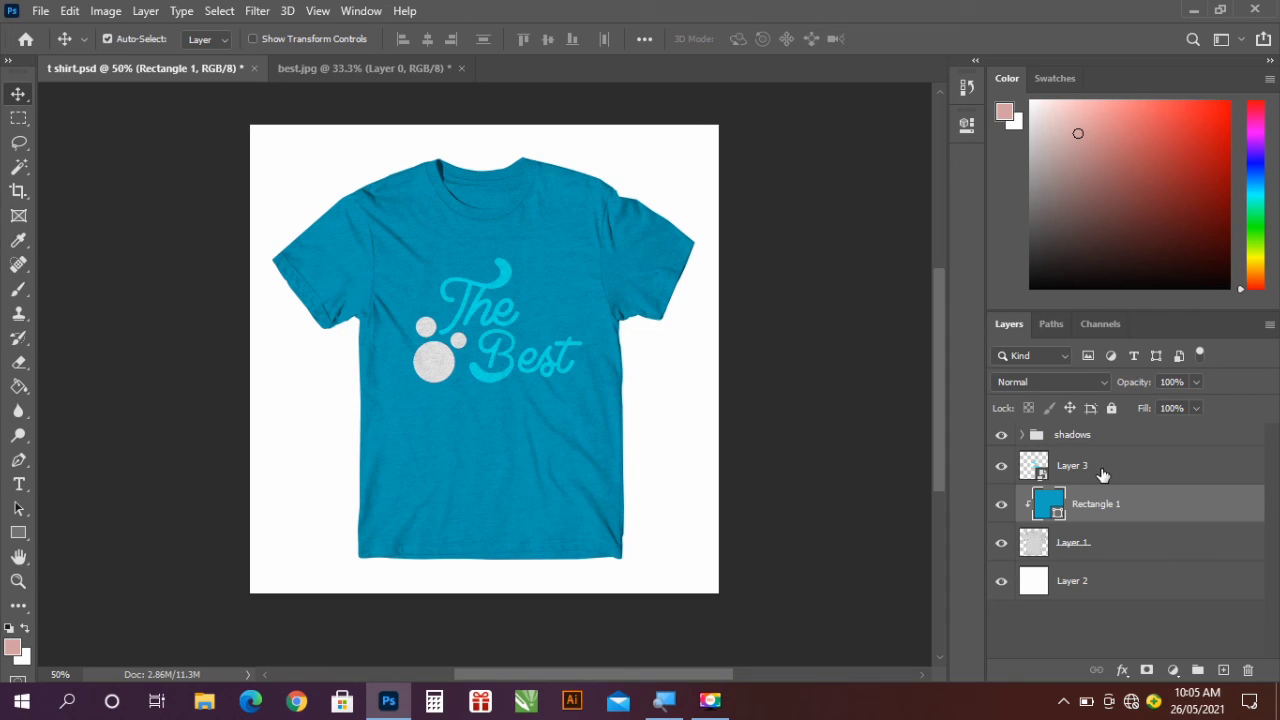